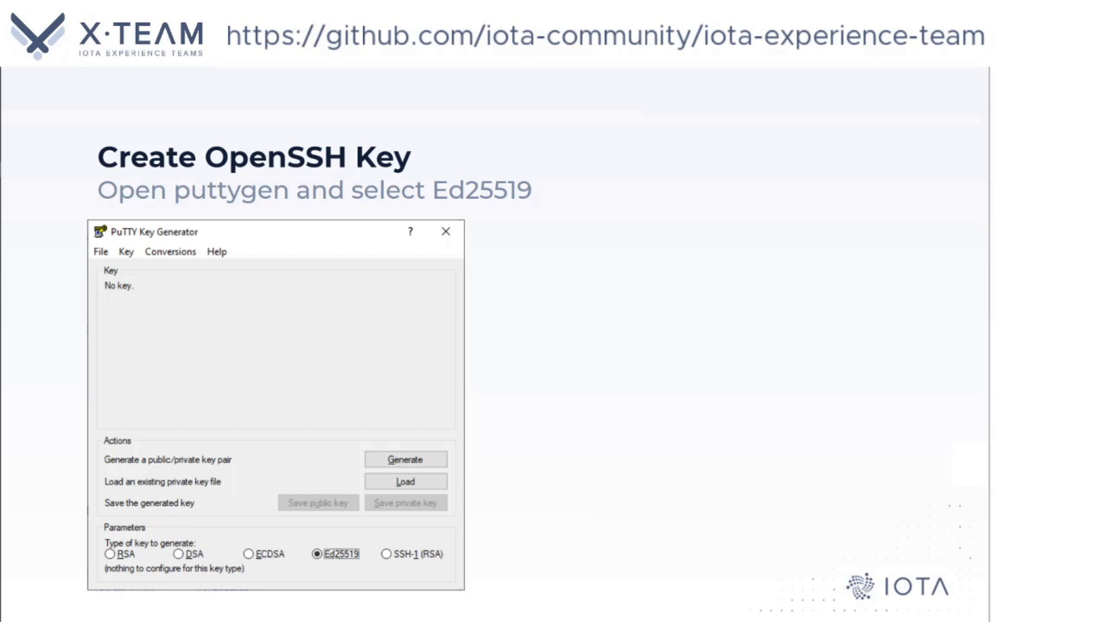
# Advance the tutorial slides through Ed25519 selection and Generate to 'Save private key'
pyautogui.click(404, 459)
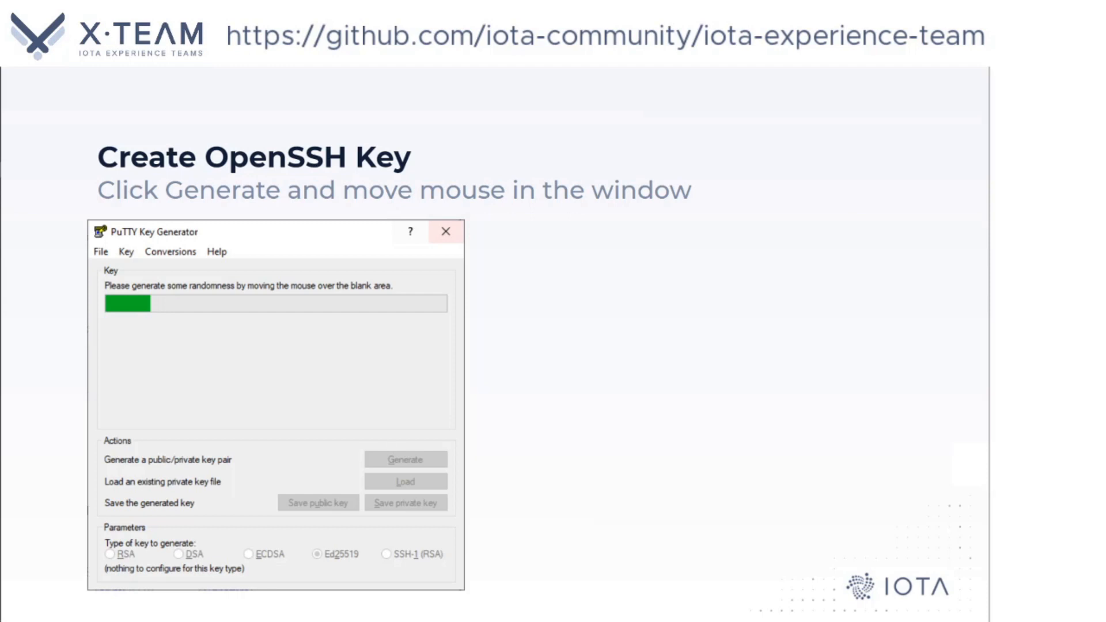
pyautogui.click(404, 503)
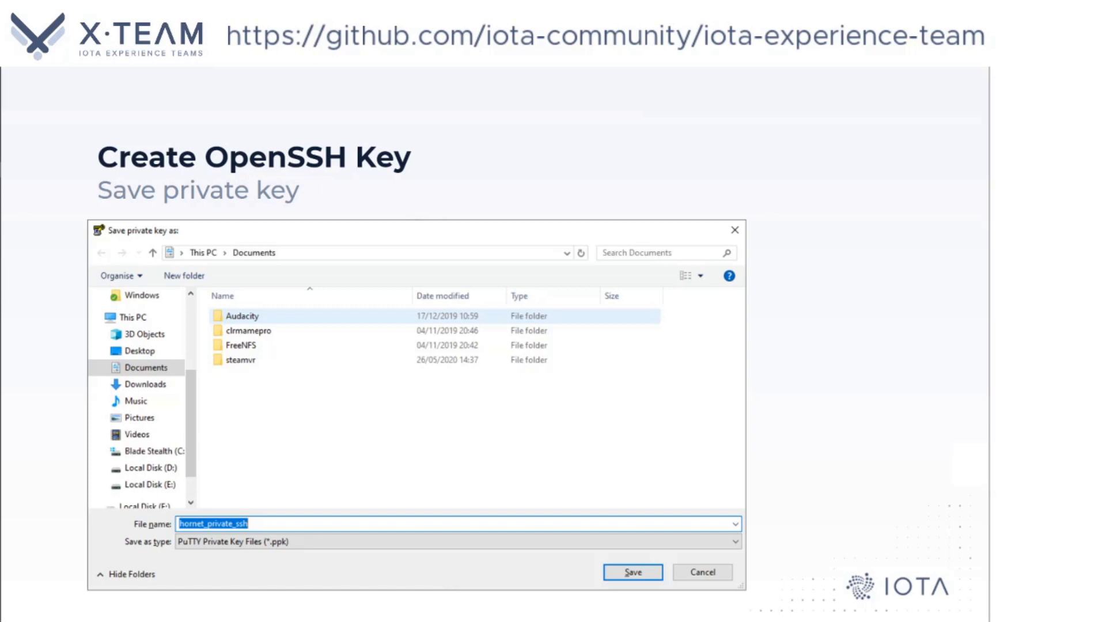
# Go to putty.org/ in a new Firefox tab to reach the Download PuTTY page
pyautogui.click(632, 573)
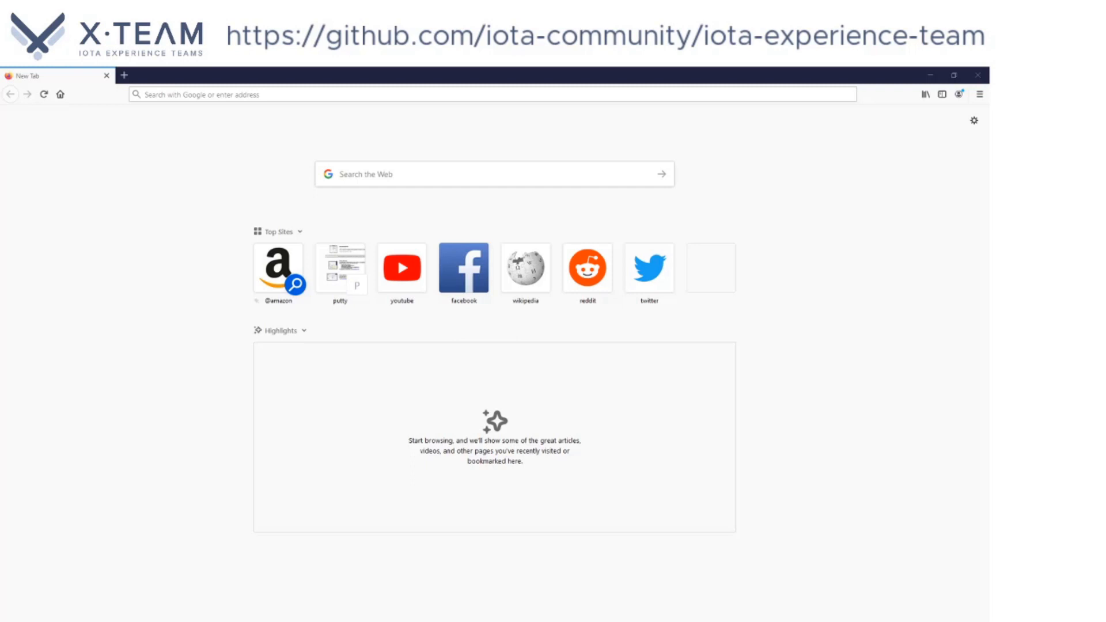
pyautogui.click(487, 93)
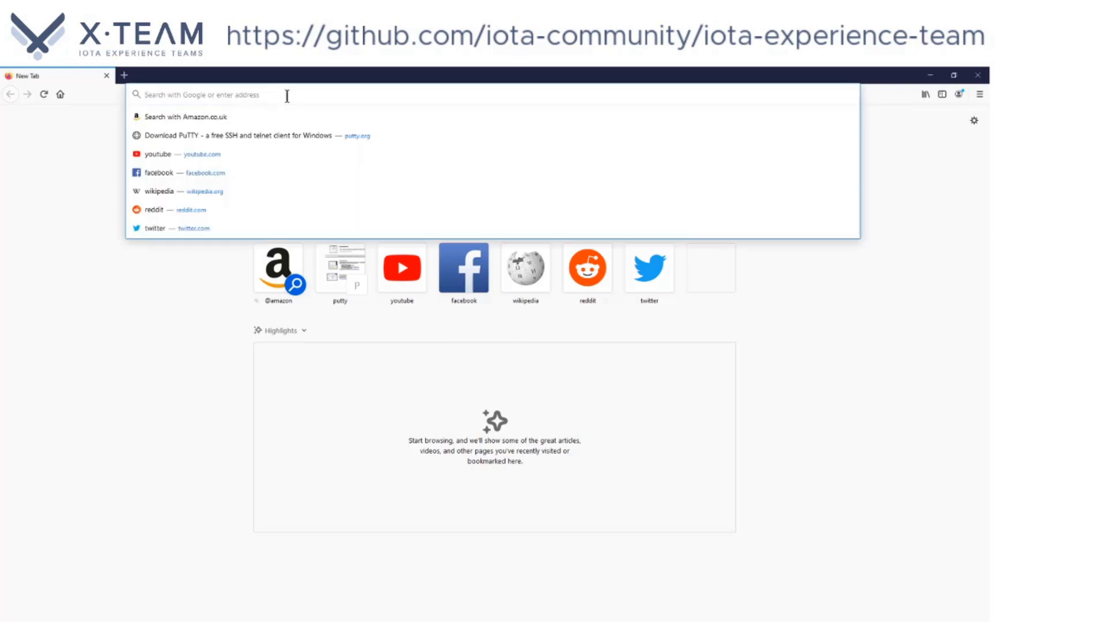
pyautogui.write('putty.org/')
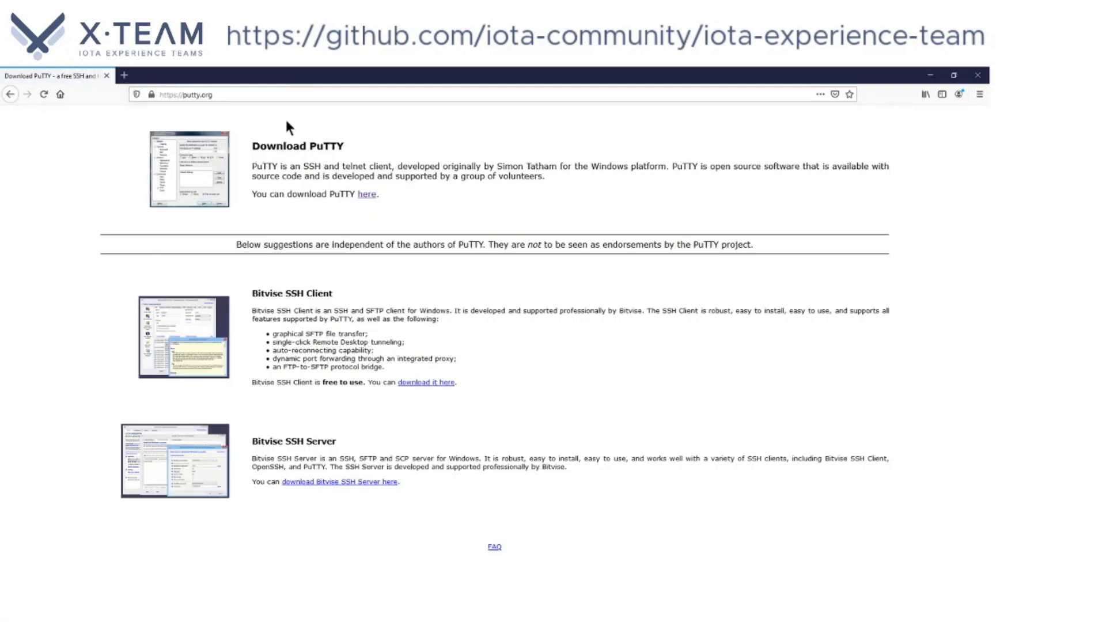
pyautogui.moveTo(282, 262)
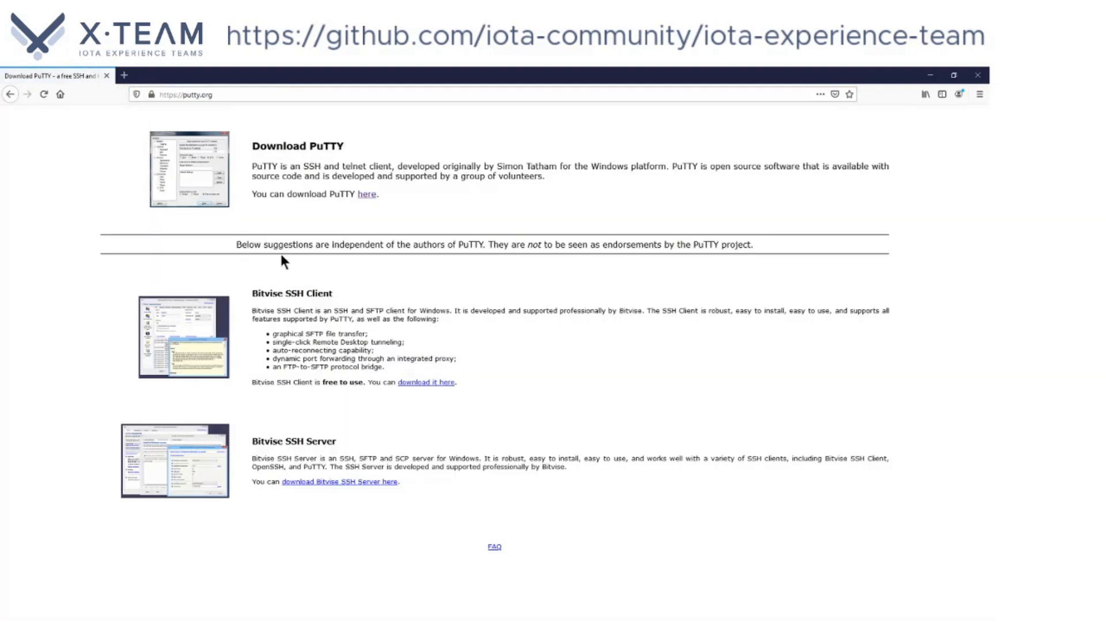
pyautogui.moveTo(369, 197)
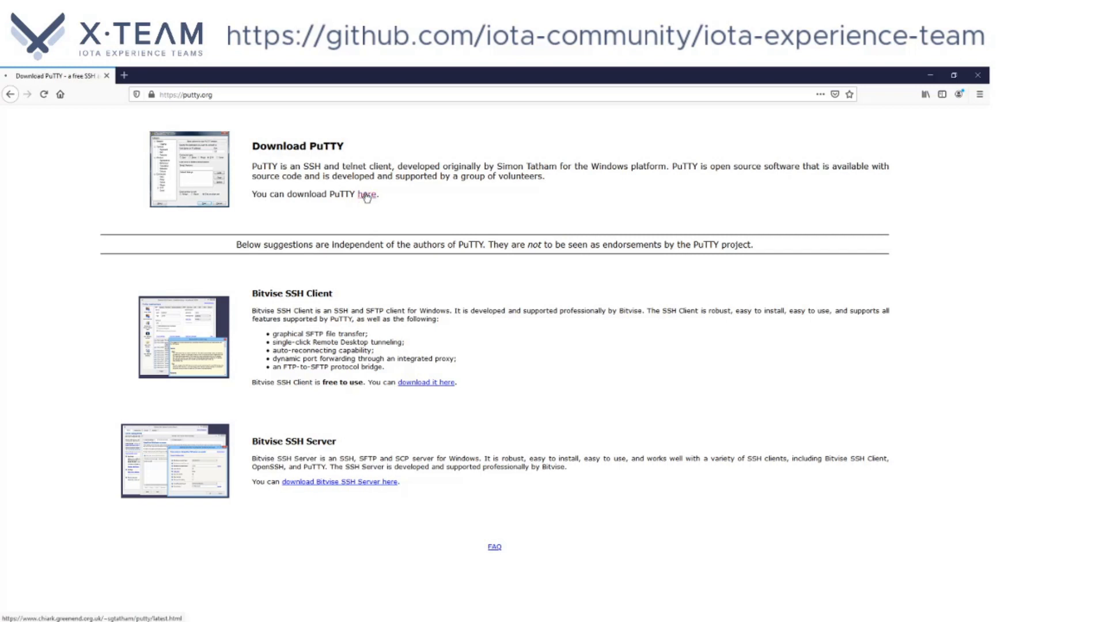
# Go to the latest release page and download the 64-bit PuTTY MSI installer
pyautogui.click(366, 194)
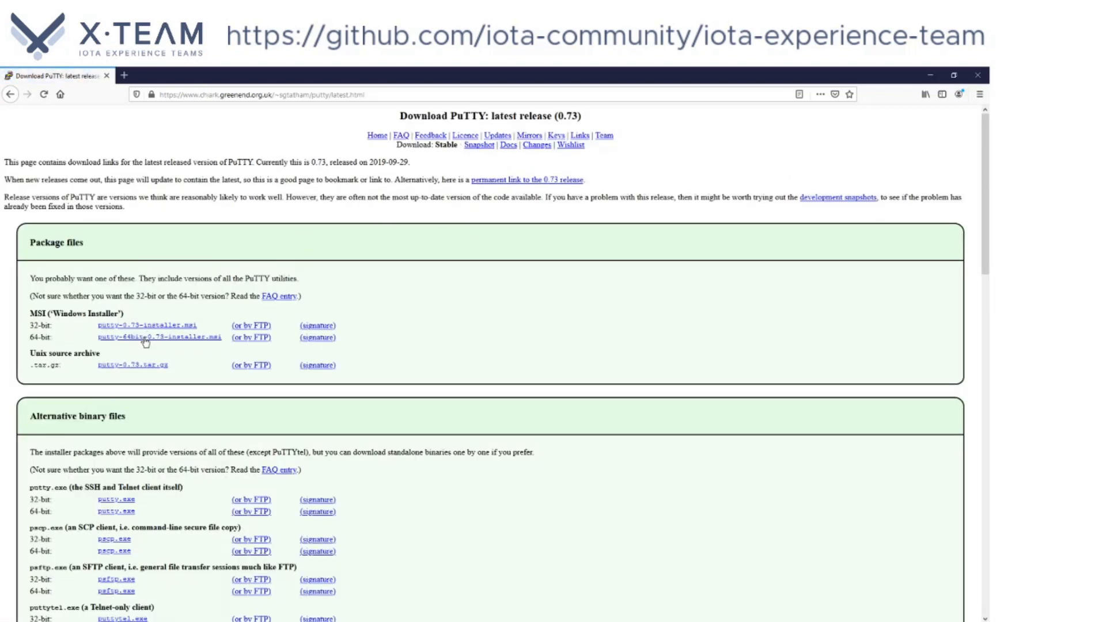
pyautogui.moveTo(162, 338)
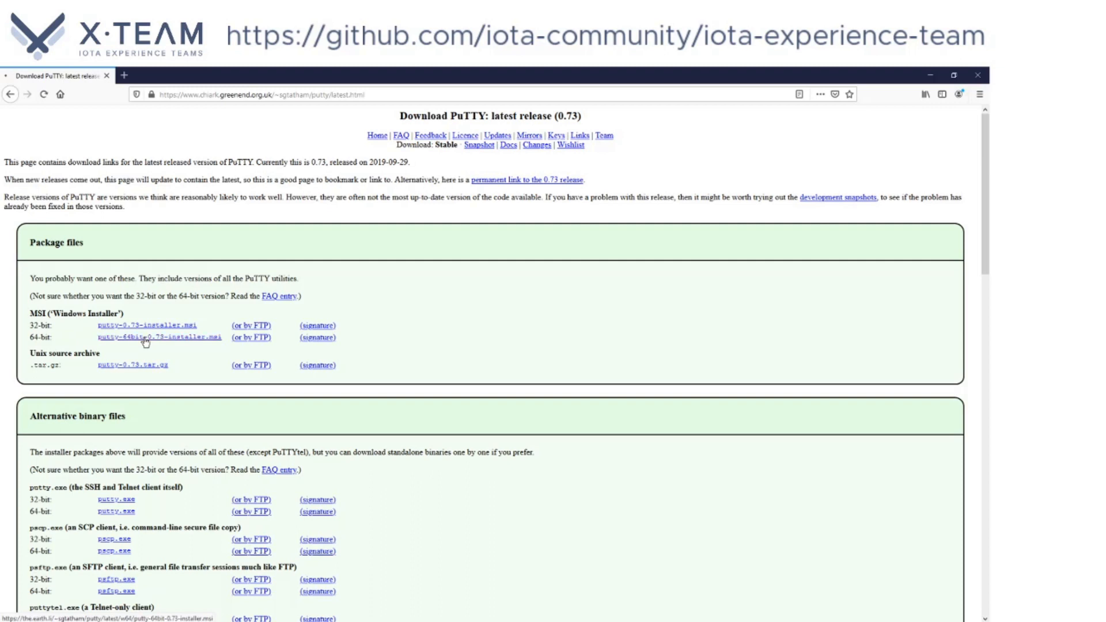
pyautogui.click(157, 338)
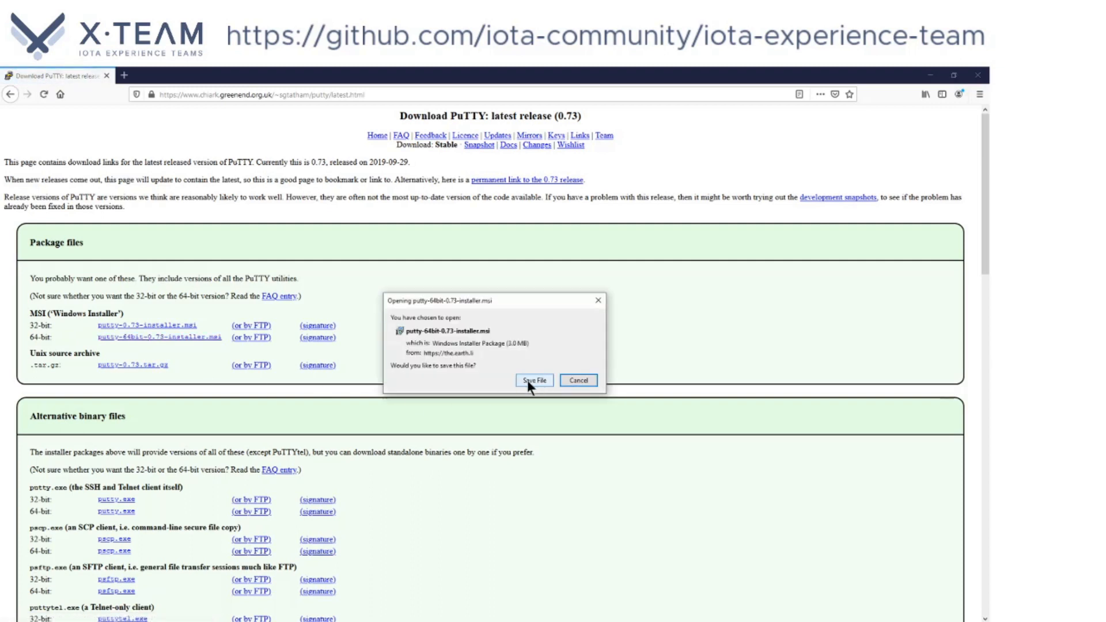
pyautogui.click(533, 380)
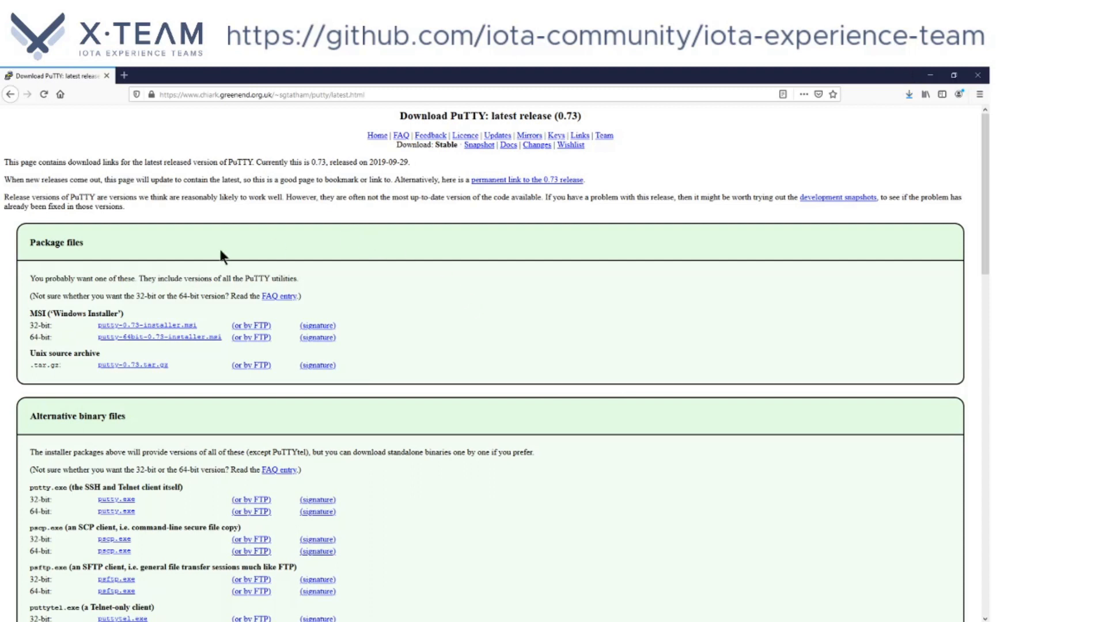
# Download the 64-bit puttygen.exe and show both files in the Downloads panel
pyautogui.scroll(-3)
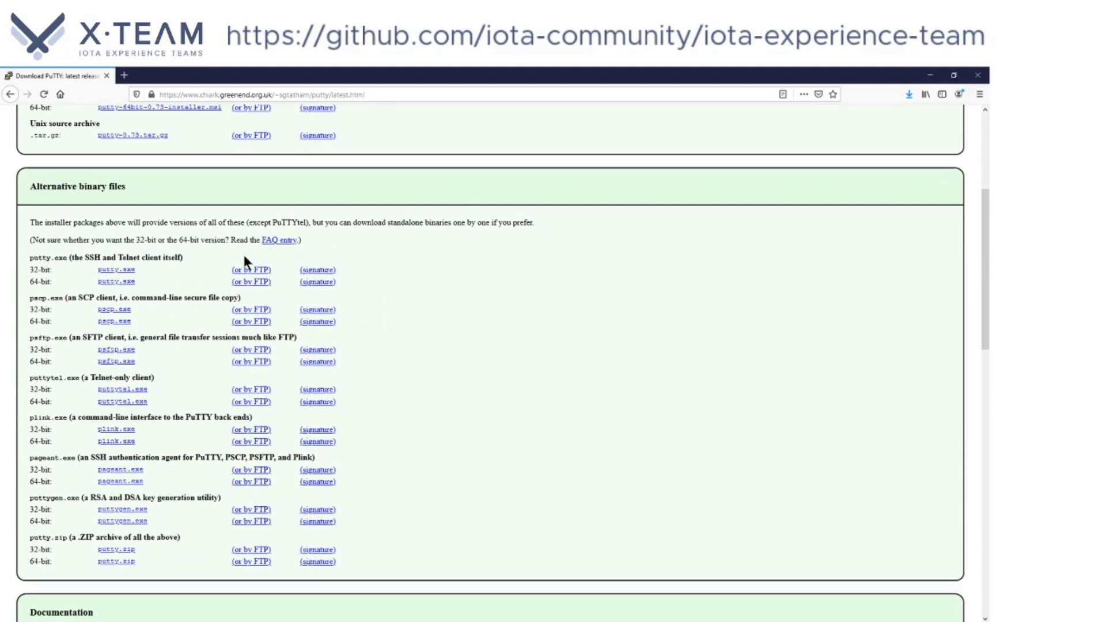
pyautogui.scroll(-3)
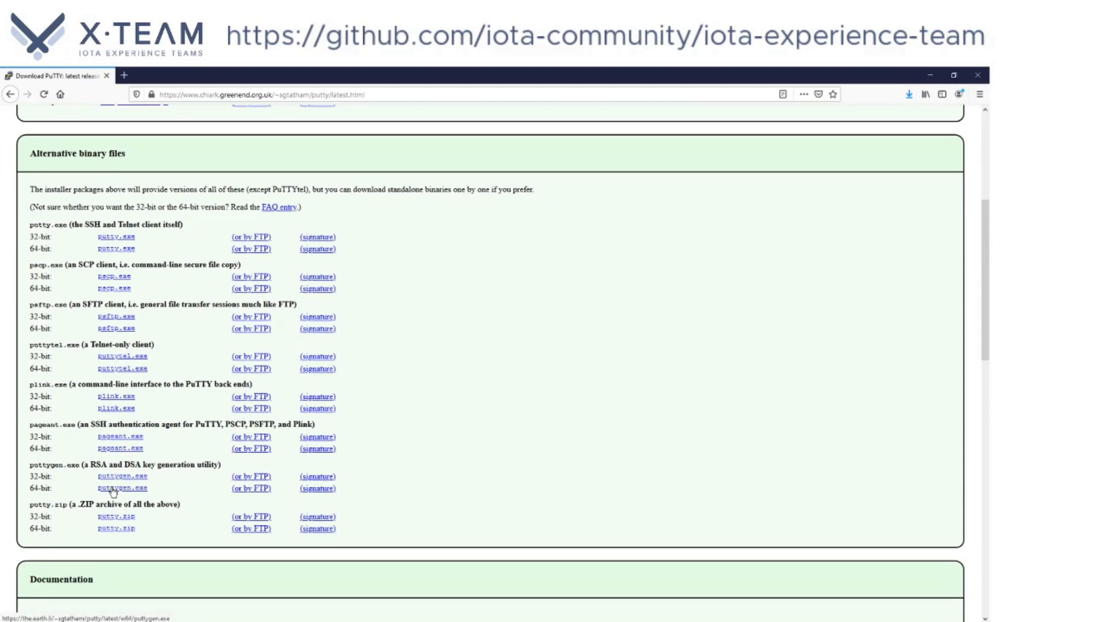
pyautogui.click(122, 488)
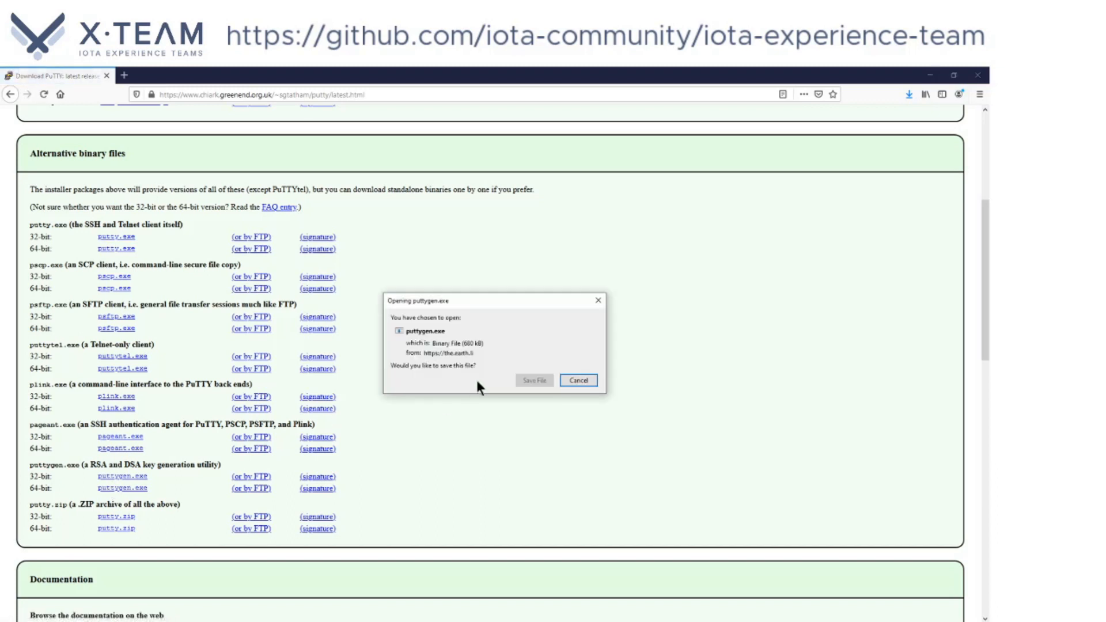
pyautogui.click(578, 379)
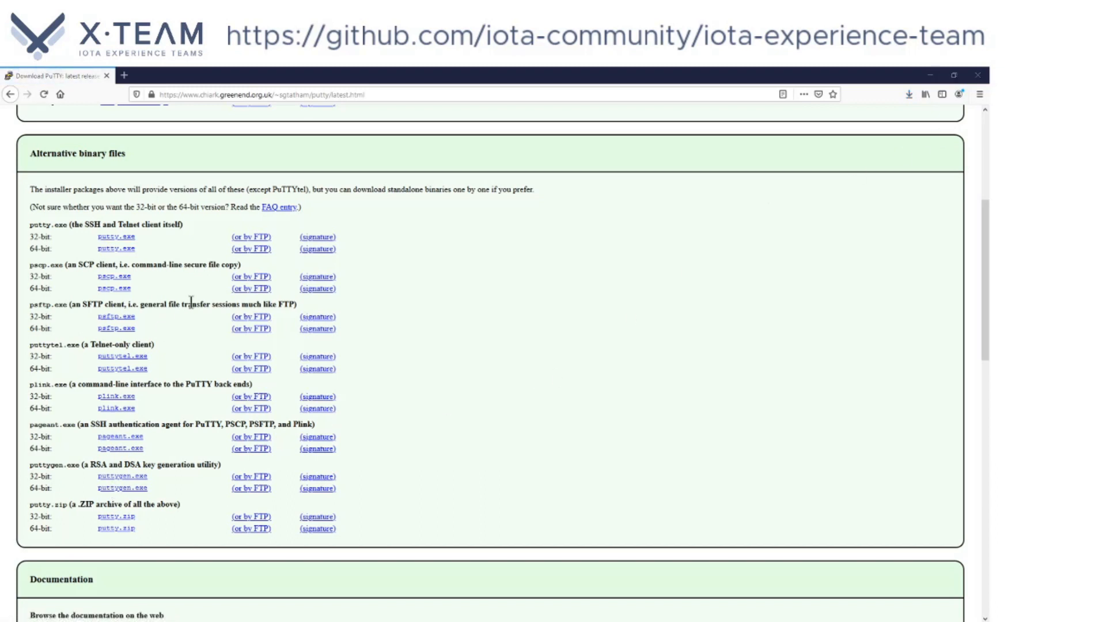
pyautogui.click(909, 93)
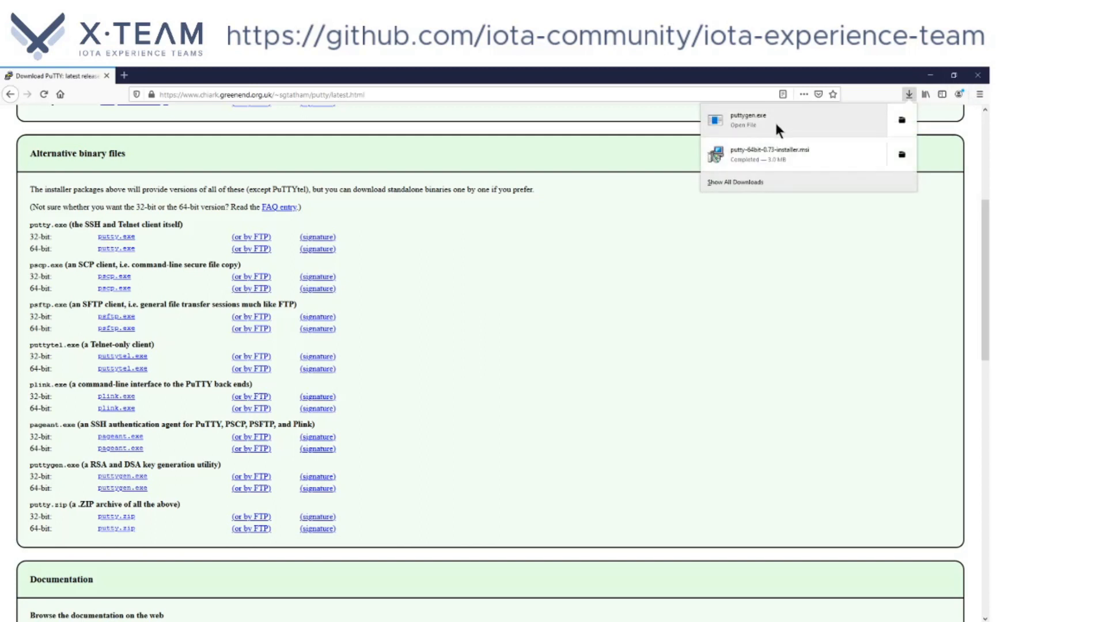
# Run the downloaded puttygen.exe past its security warning and choose Ed25519 as key type
pyautogui.click(747, 120)
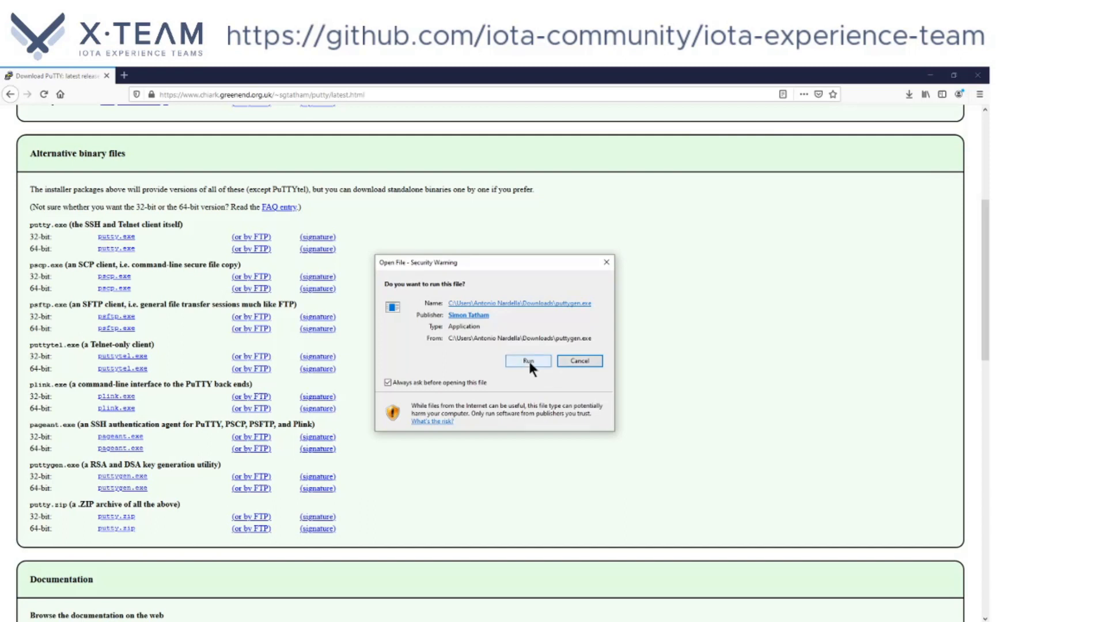
pyautogui.click(526, 360)
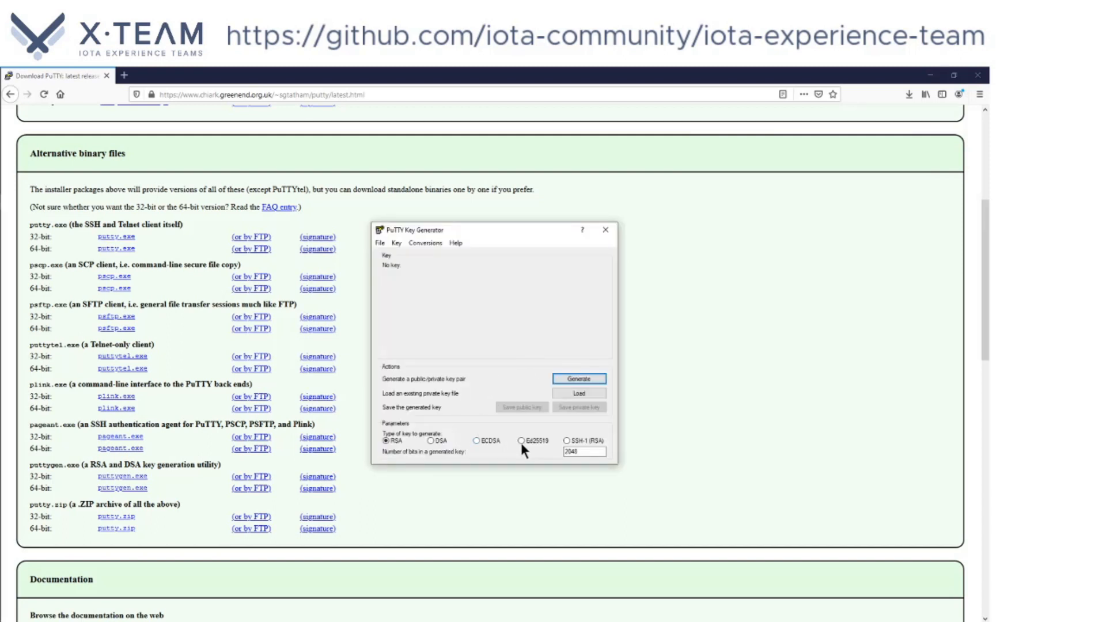
pyautogui.click(521, 441)
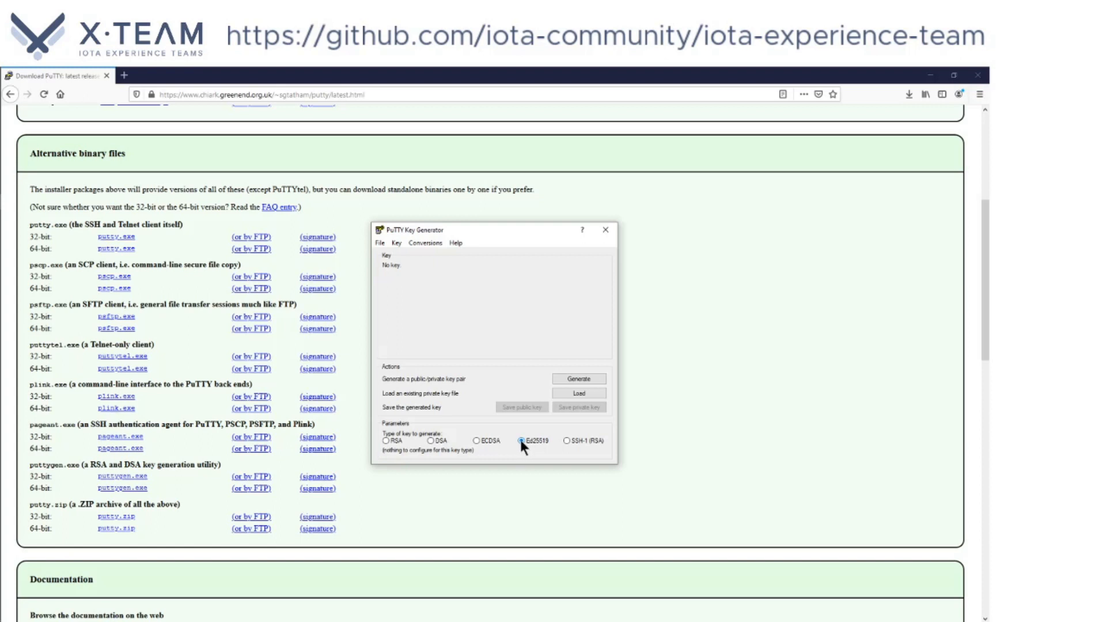
pyautogui.moveTo(577, 379)
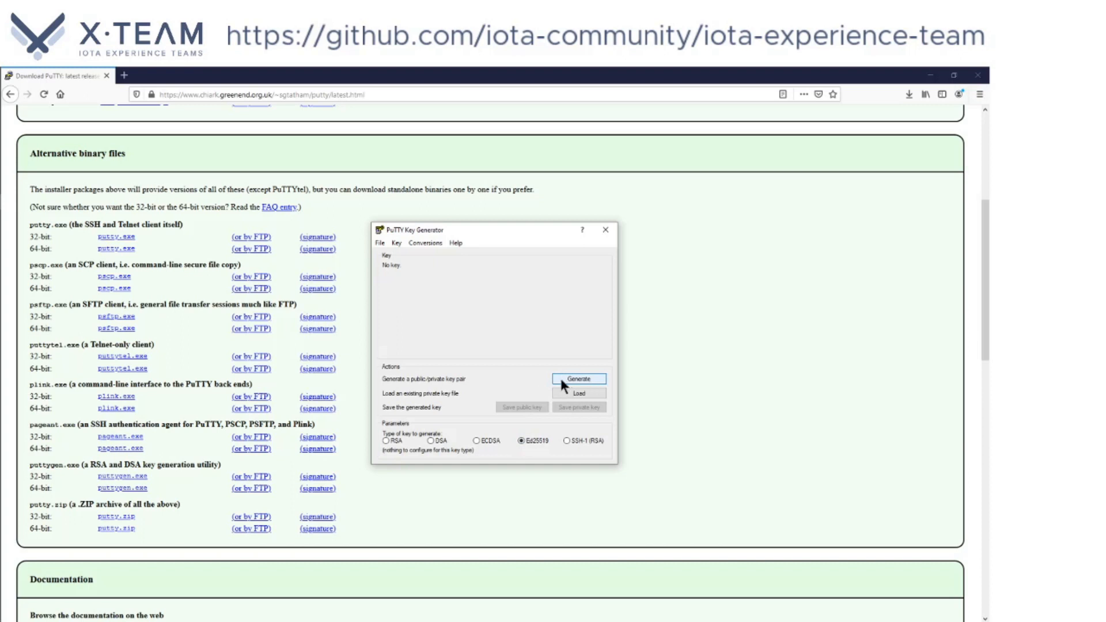
# Generate the Ed25519 key pair, feeding mouse randomness until the public key appears
pyautogui.click(577, 379)
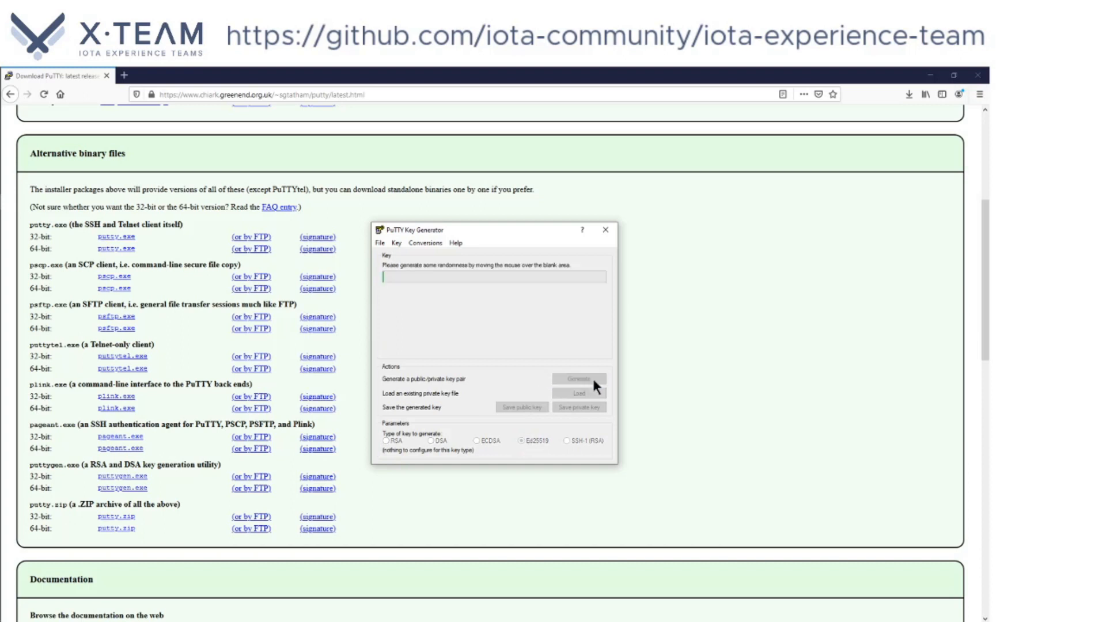
pyautogui.click(578, 379)
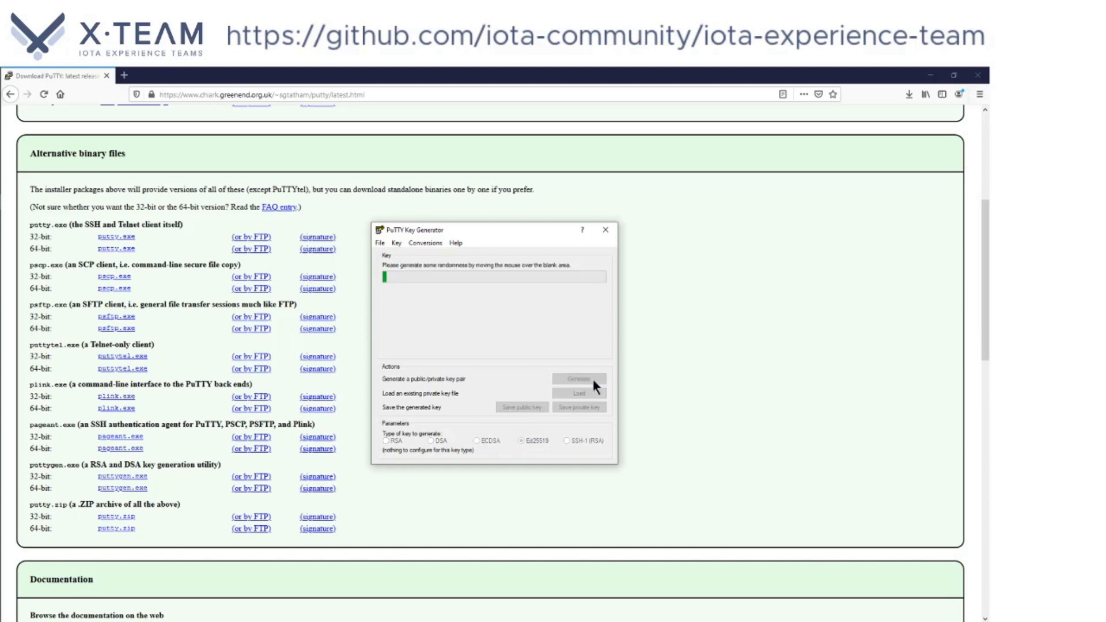
pyautogui.moveTo(519, 296)
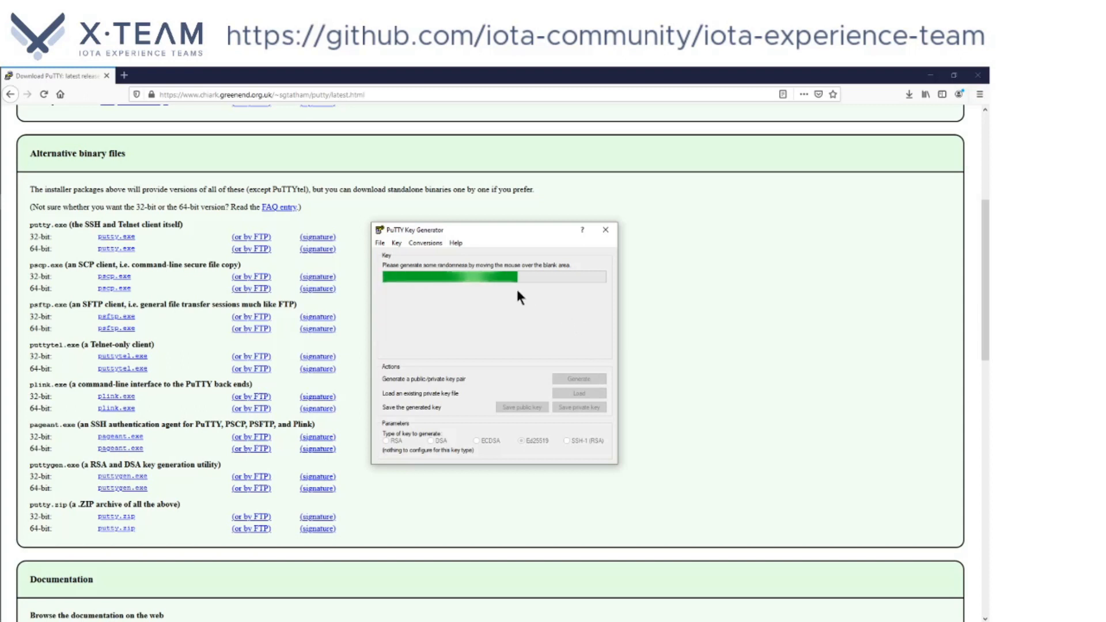
pyautogui.click(577, 379)
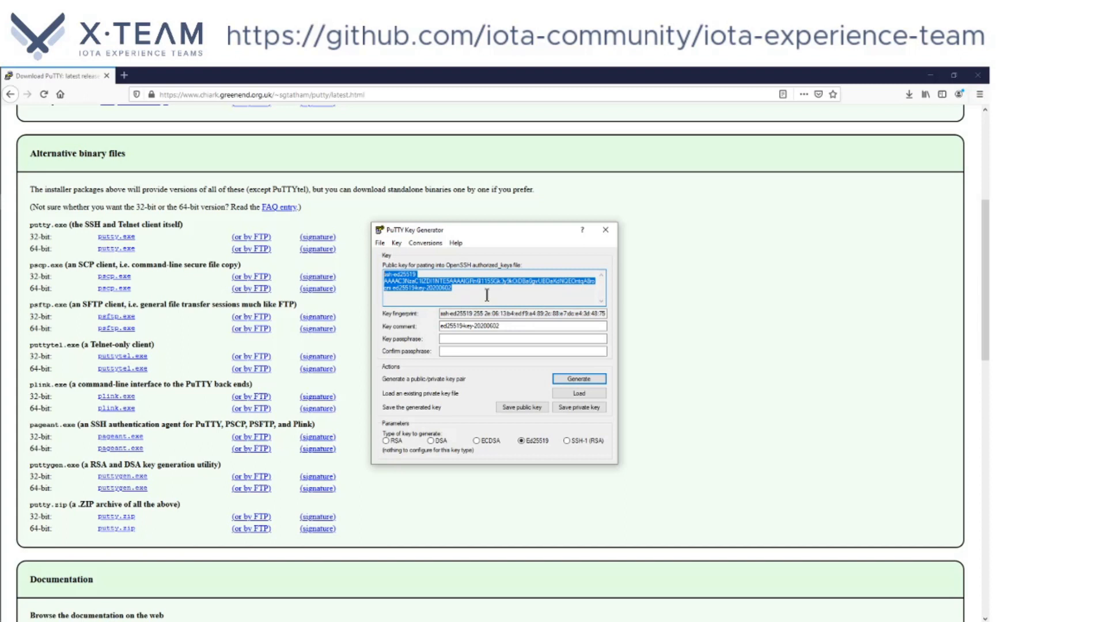
# Copy the public key, paste it into a new Notepad note and start Save As
pyautogui.rightClick(486, 282)
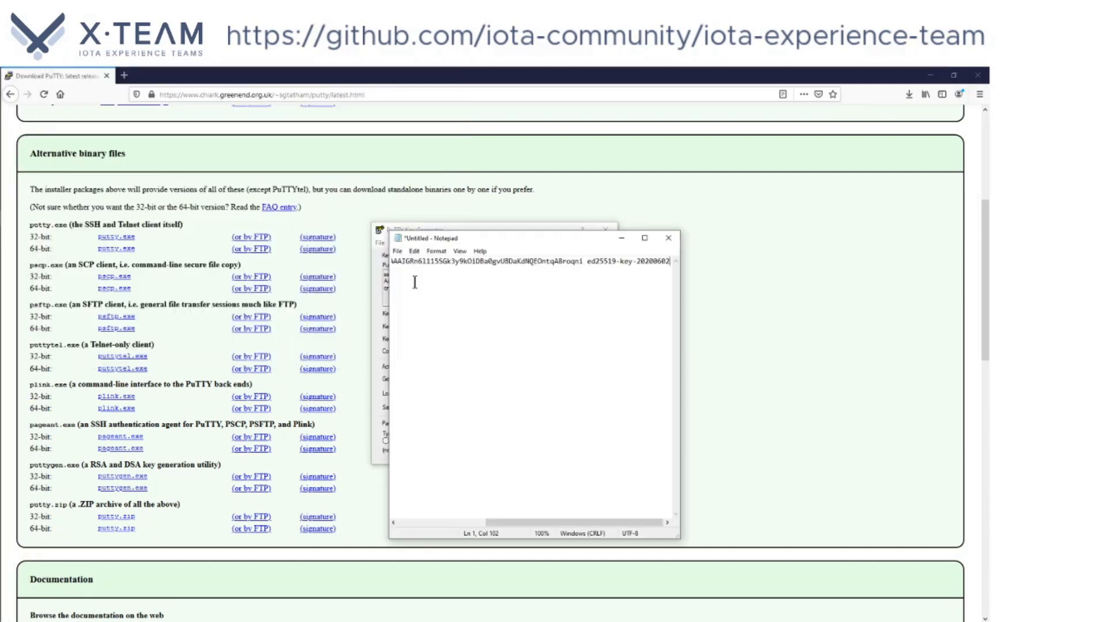
pyautogui.click(400, 250)
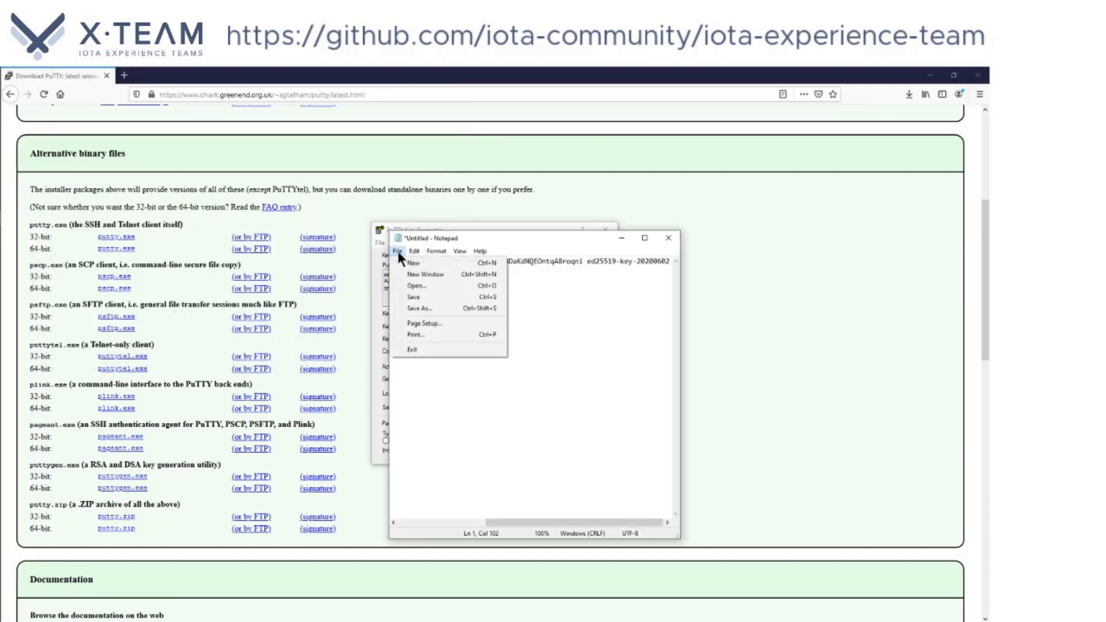
pyautogui.moveTo(432, 298)
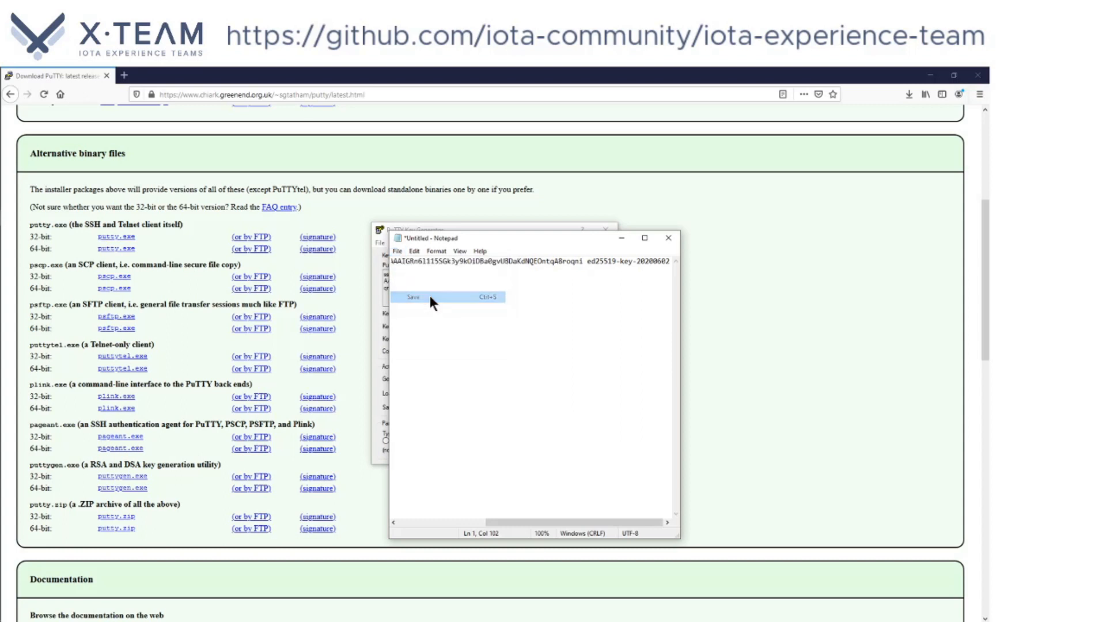
pyautogui.click(413, 296)
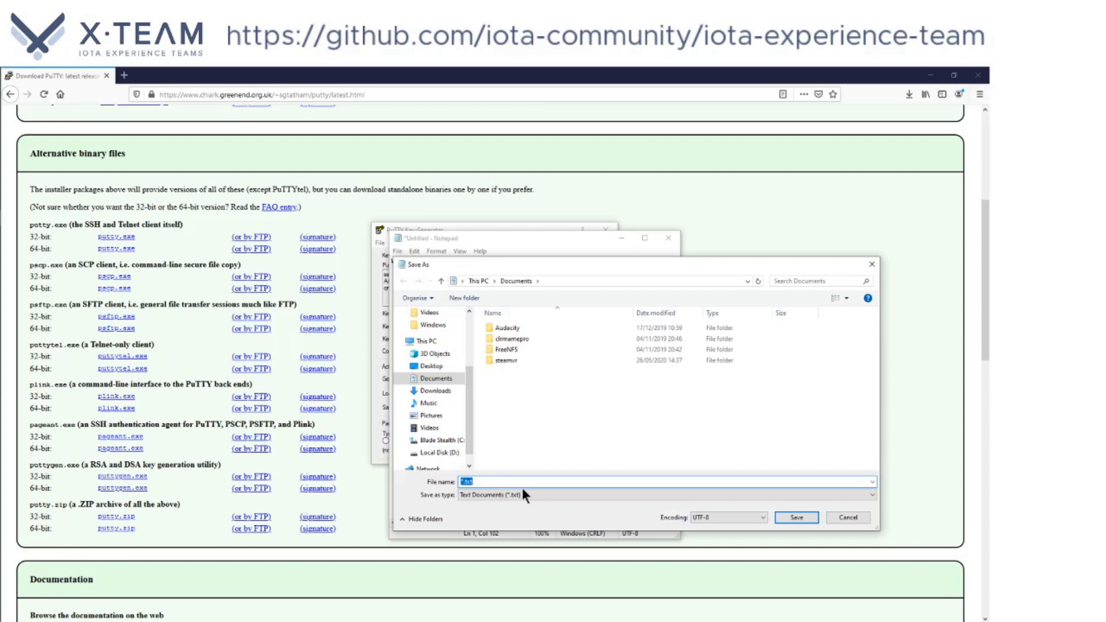
# Save the public key note in Documents as id25519.pub.txt
pyautogui.write('id')
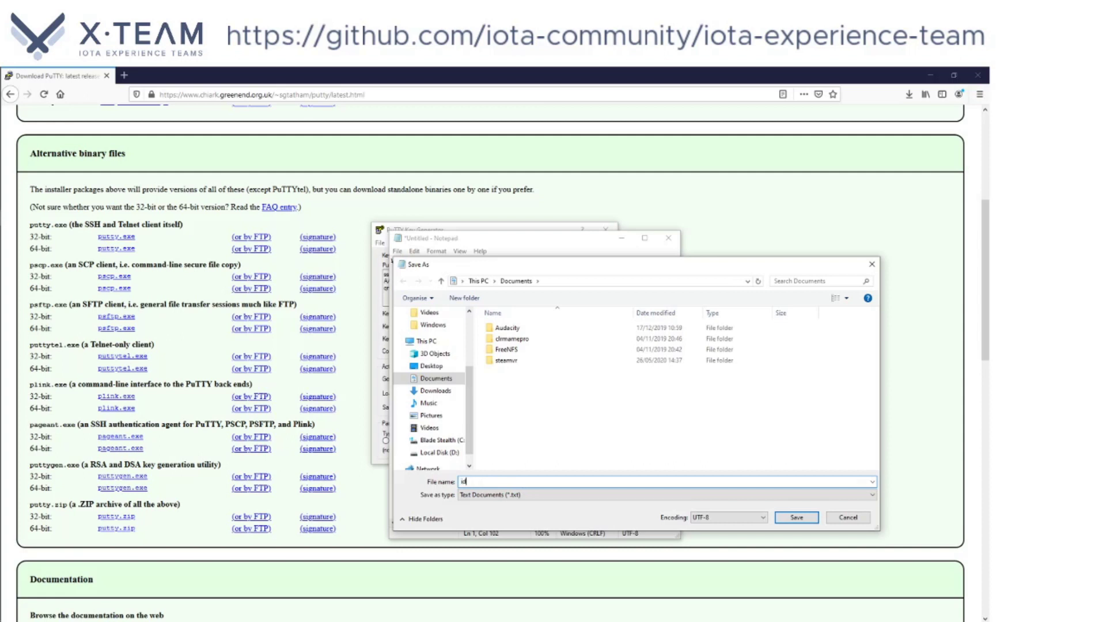
pyautogui.write('25519')
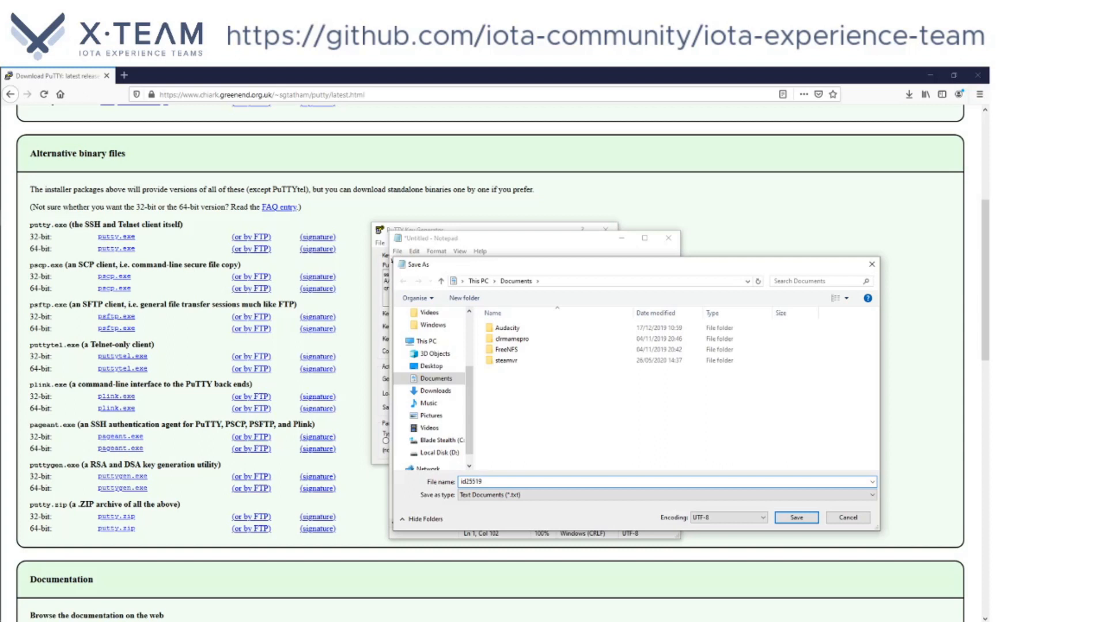
pyautogui.write('.pub')
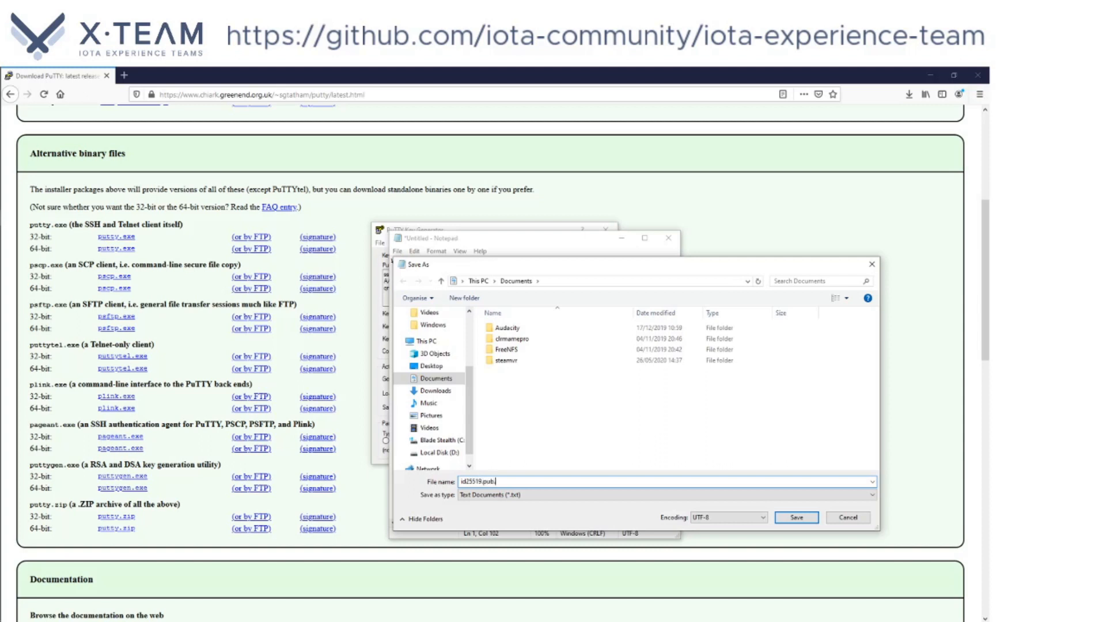
pyautogui.write('.txt')
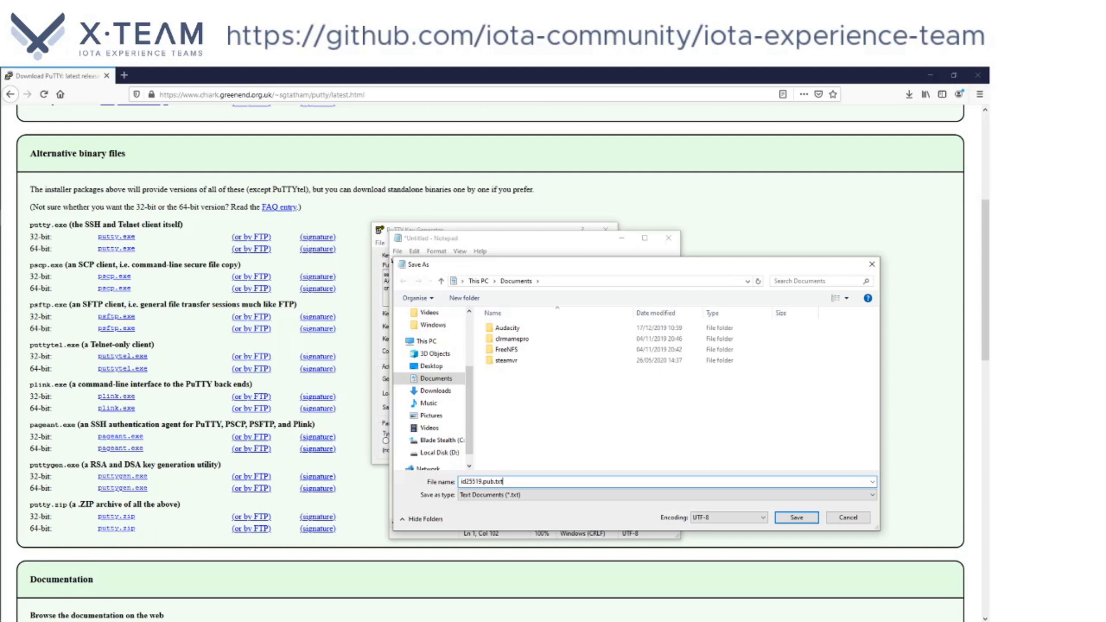
pyautogui.click(796, 517)
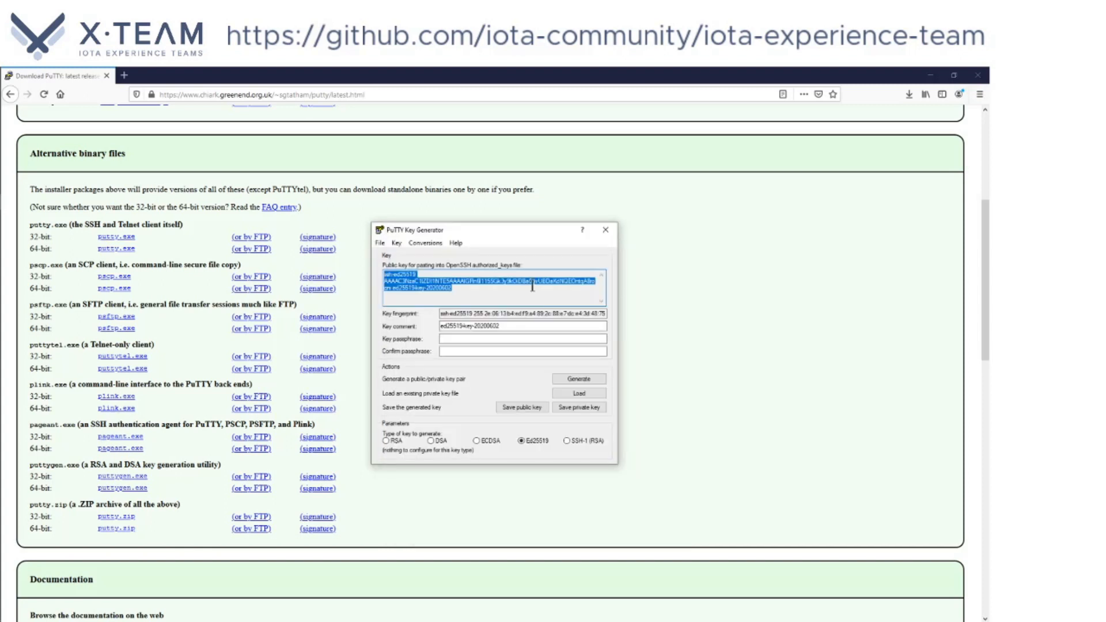
# Enter and confirm a key passphrase, then start saving the private key
pyautogui.click(522, 338)
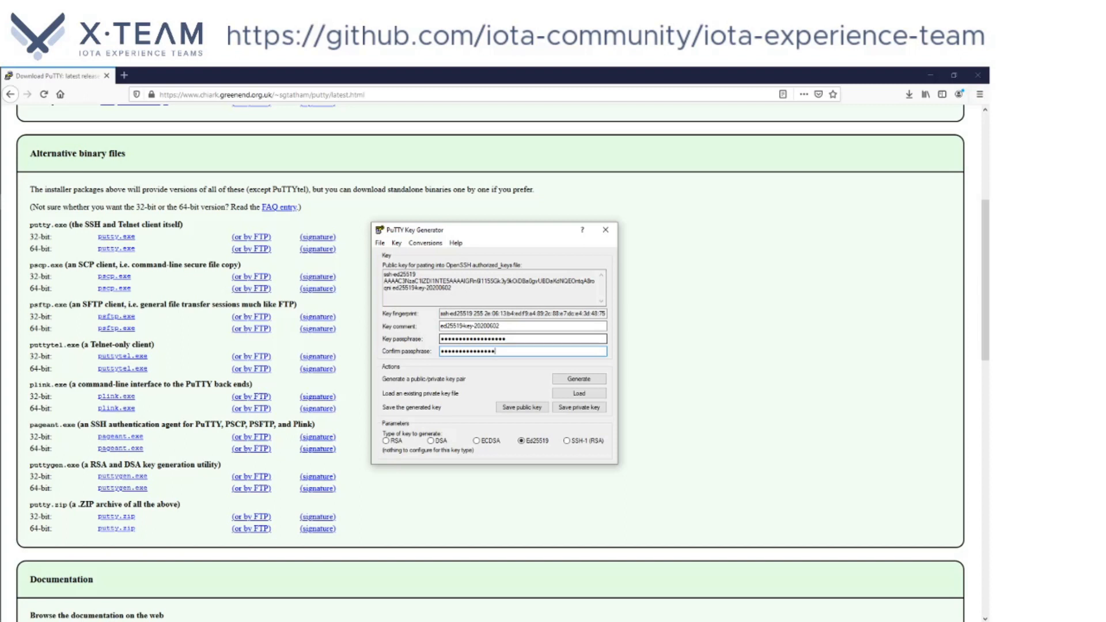
pyautogui.write('•')
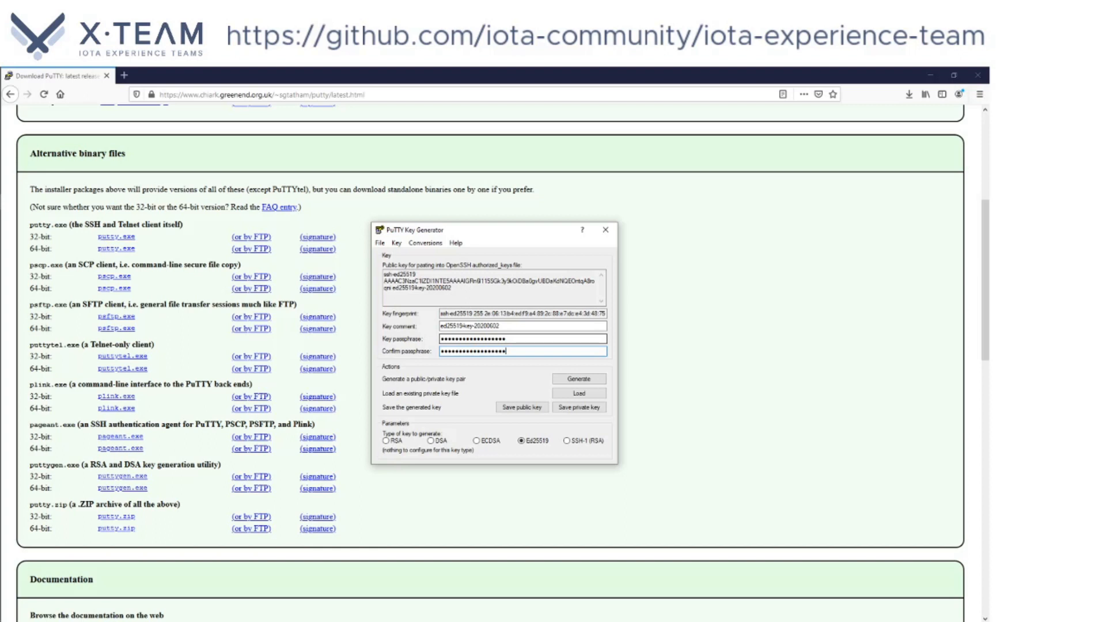
pyautogui.moveTo(581, 420)
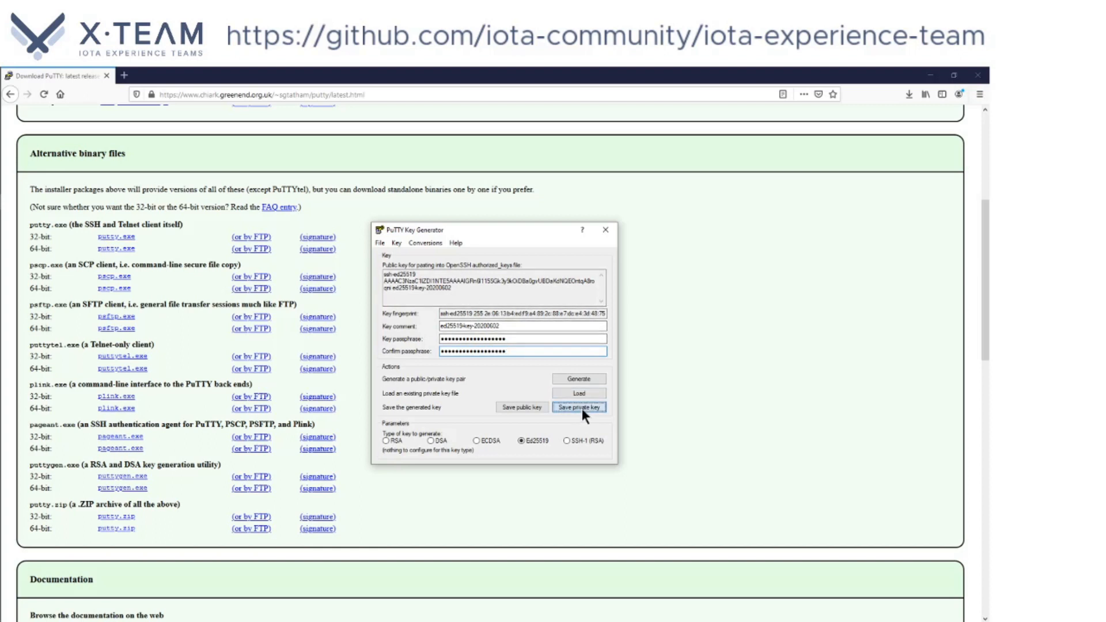
pyautogui.click(578, 407)
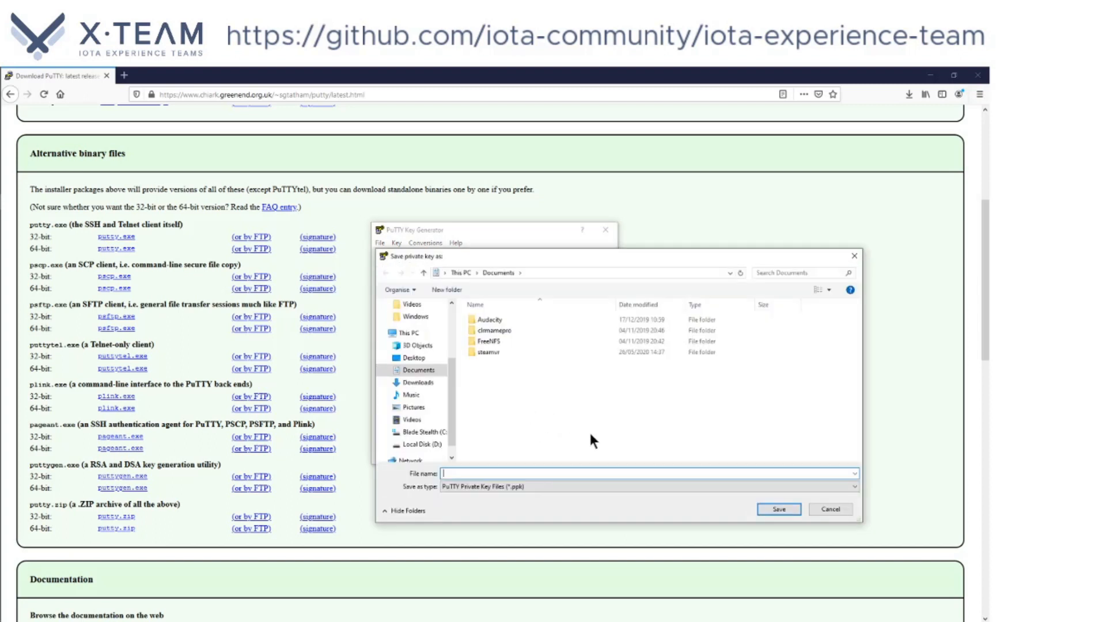
# Save the private key in Documents as id25519_priv.ppk and close PuTTYgen
pyautogui.write('id25519')
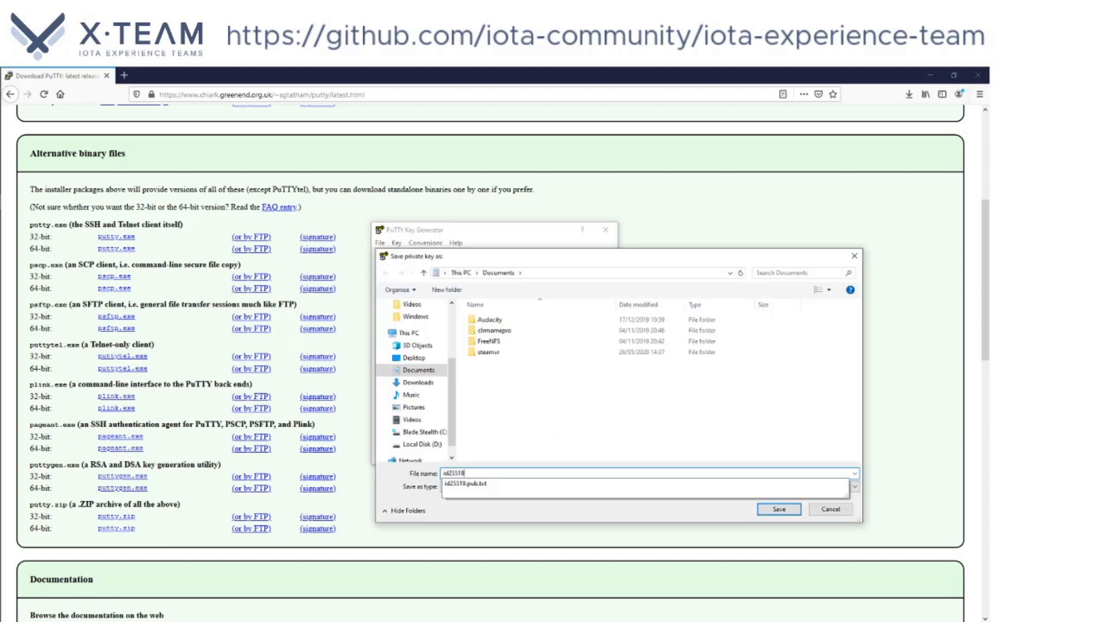
pyautogui.click(635, 486)
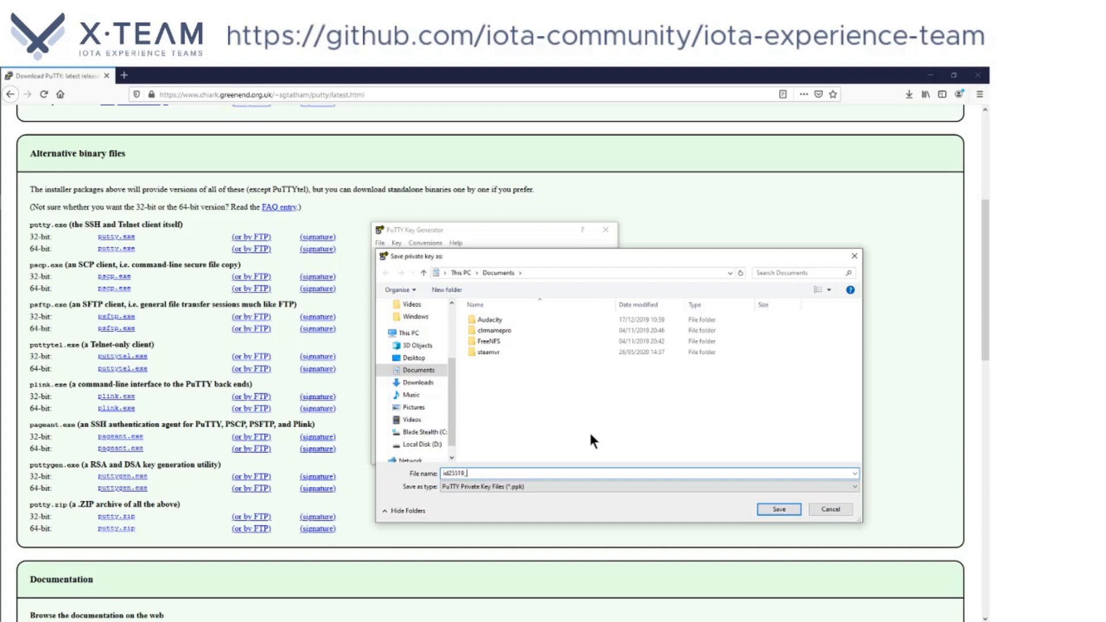
pyautogui.write('_priv')
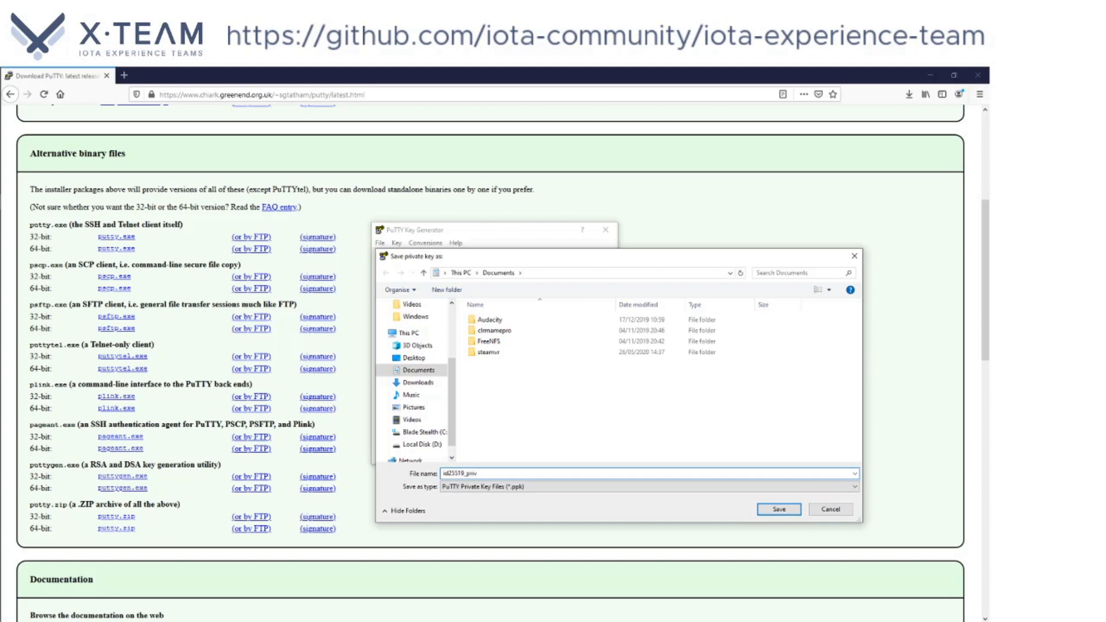
pyautogui.click(778, 508)
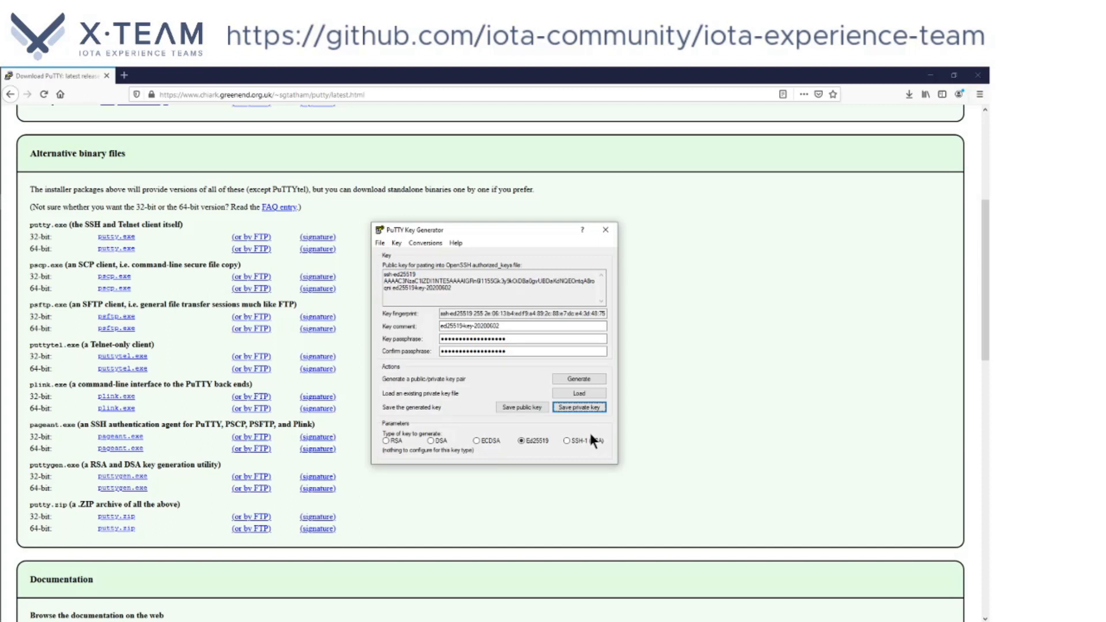
pyautogui.moveTo(612, 243)
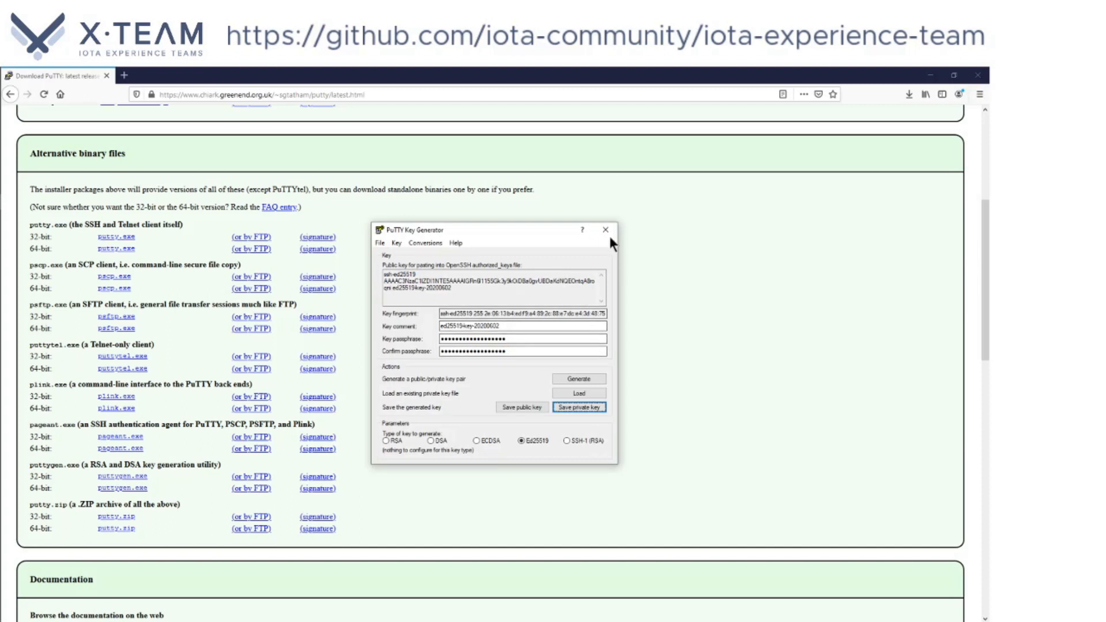
pyautogui.click(605, 231)
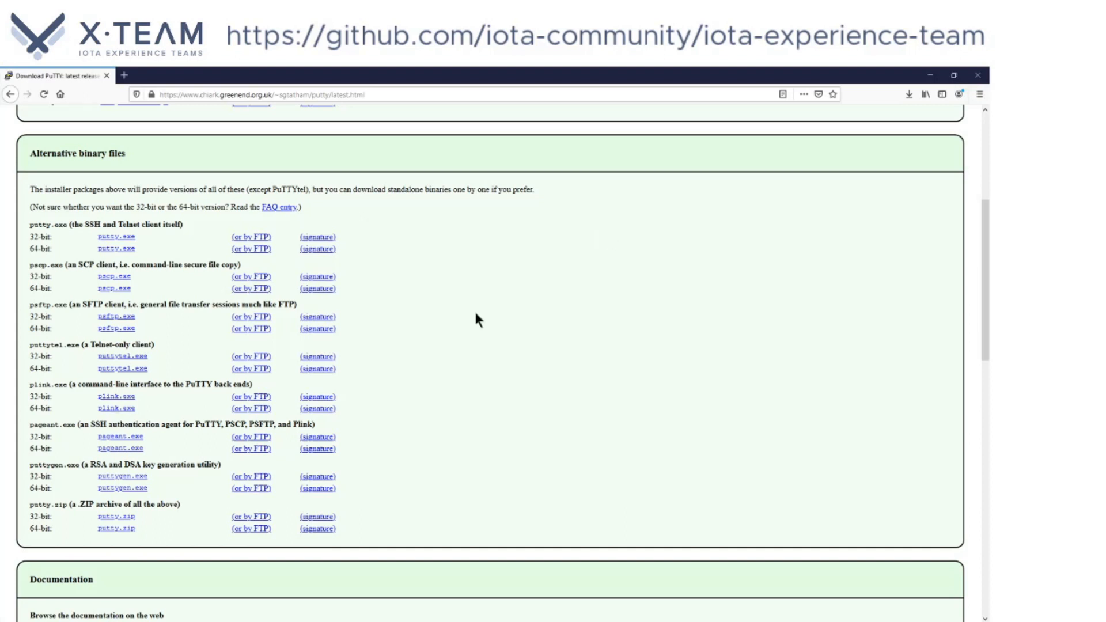
pyautogui.moveTo(492, 275)
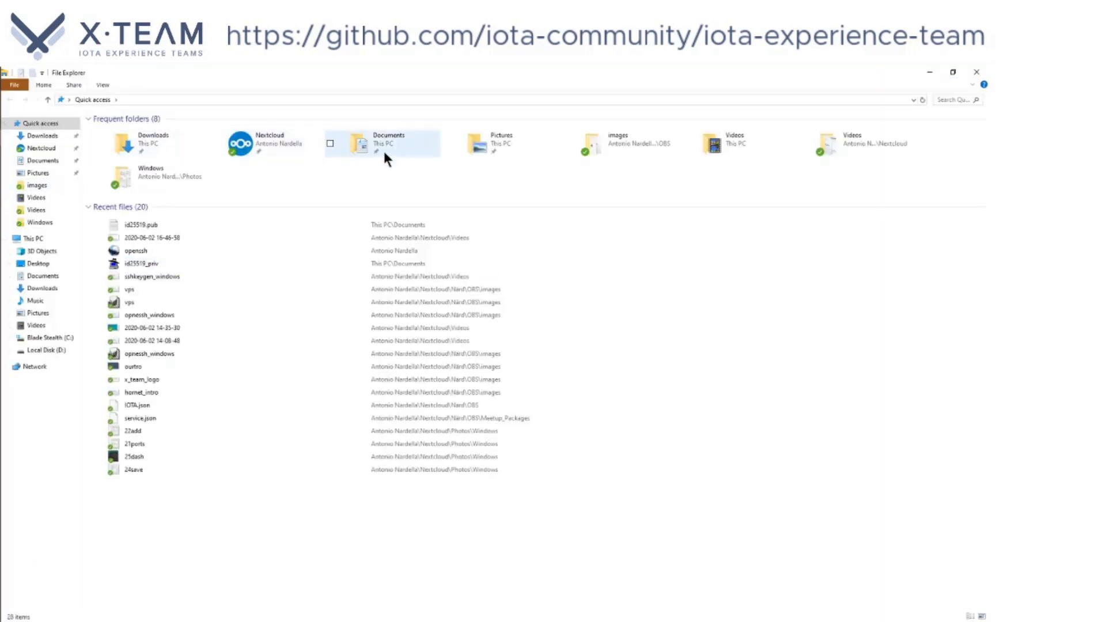
pyautogui.click(382, 143)
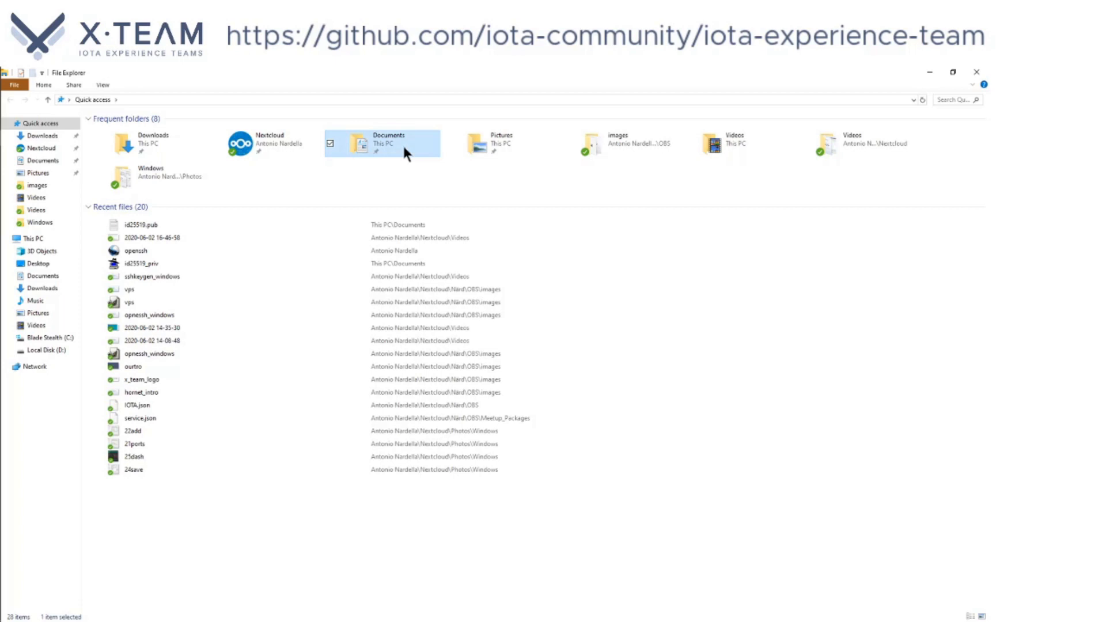
pyautogui.doubleClick(388, 143)
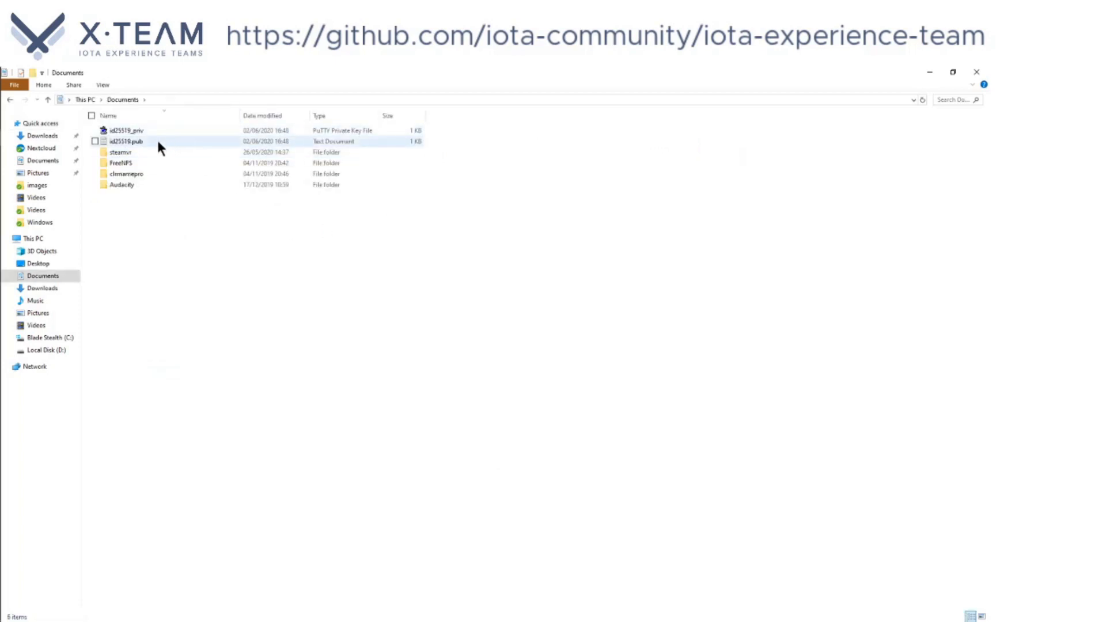
pyautogui.click(127, 141)
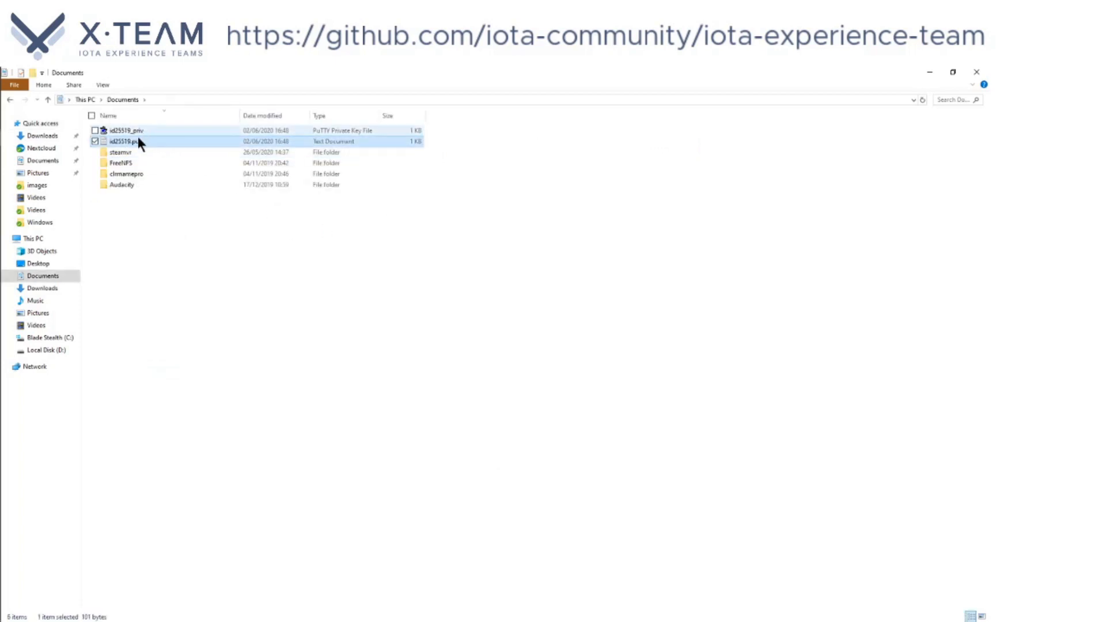
pyautogui.doubleClick(120, 140)
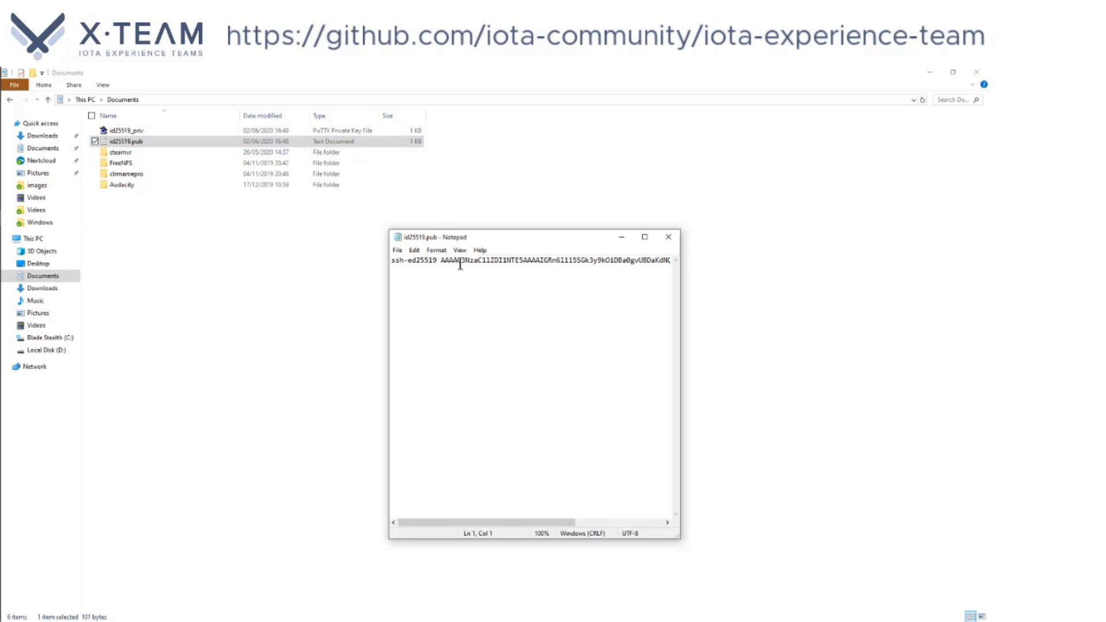
pyautogui.doubleClick(596, 259)
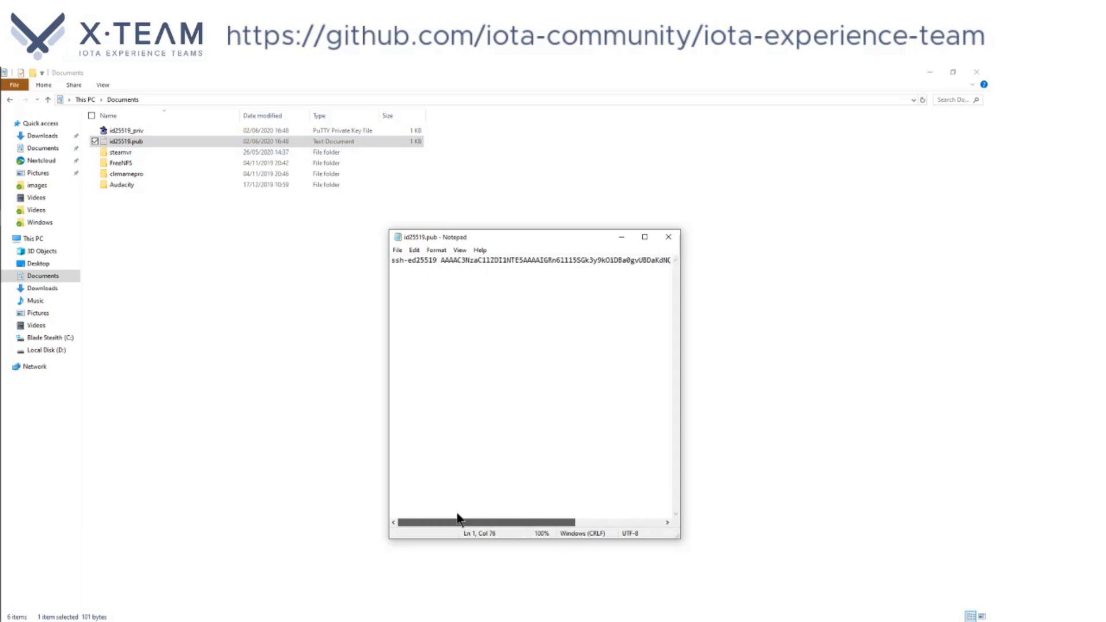
pyautogui.click(667, 236)
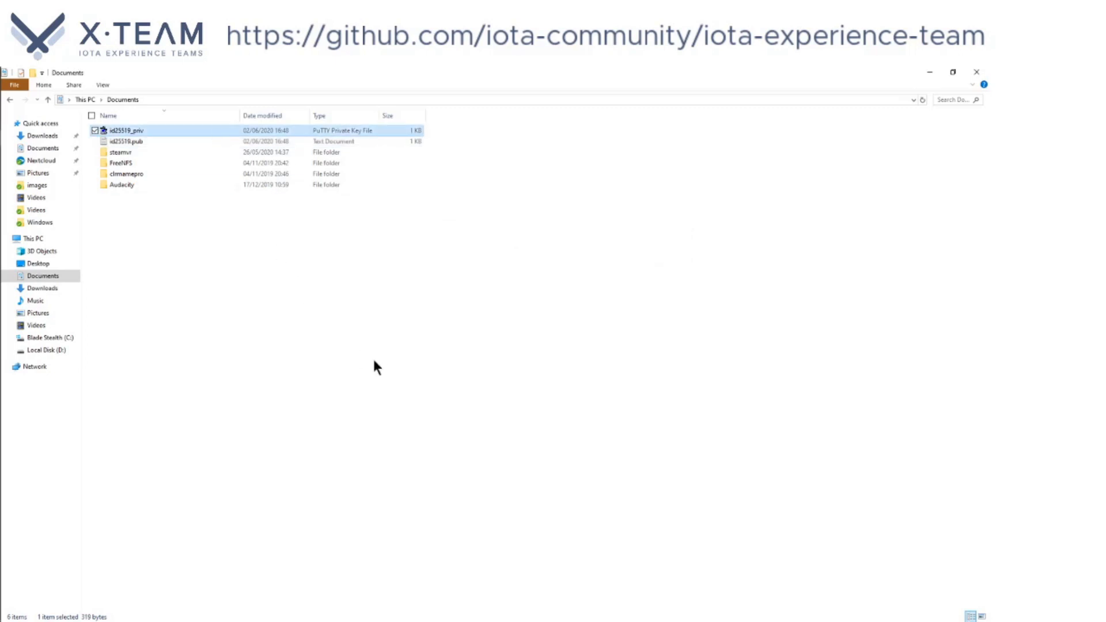
pyautogui.moveTo(156, 166)
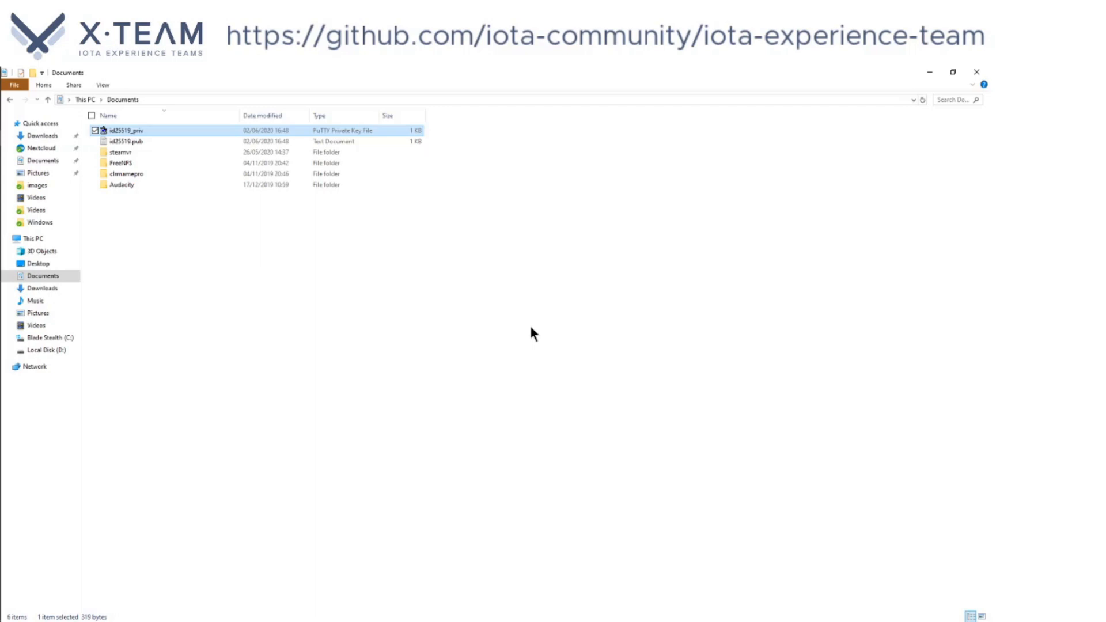
pyautogui.moveTo(491, 369)
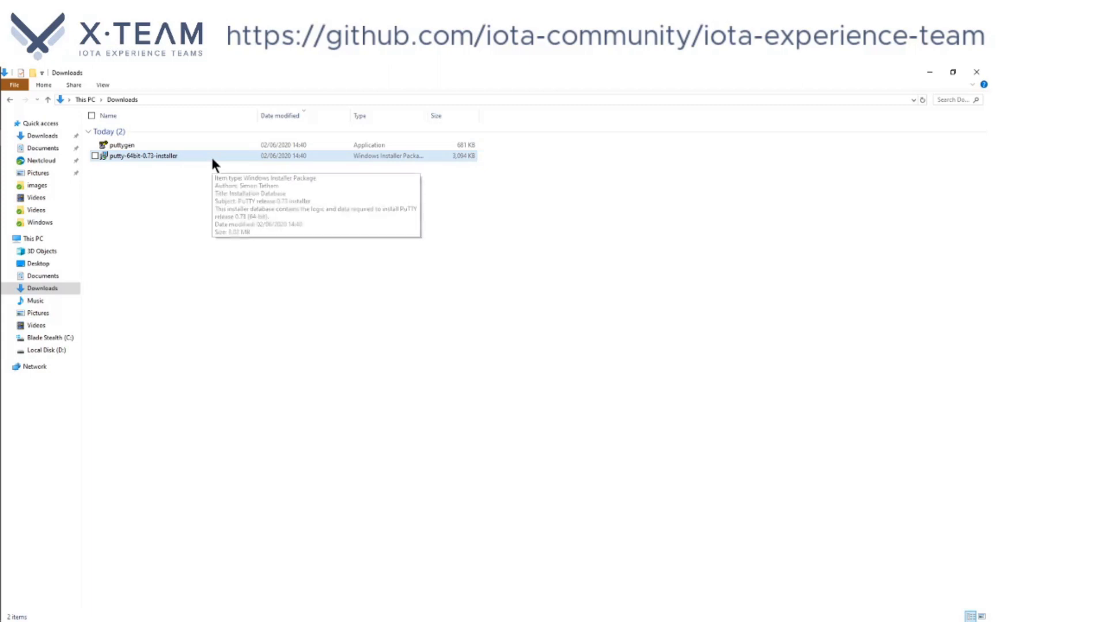
pyautogui.moveTo(76, 275)
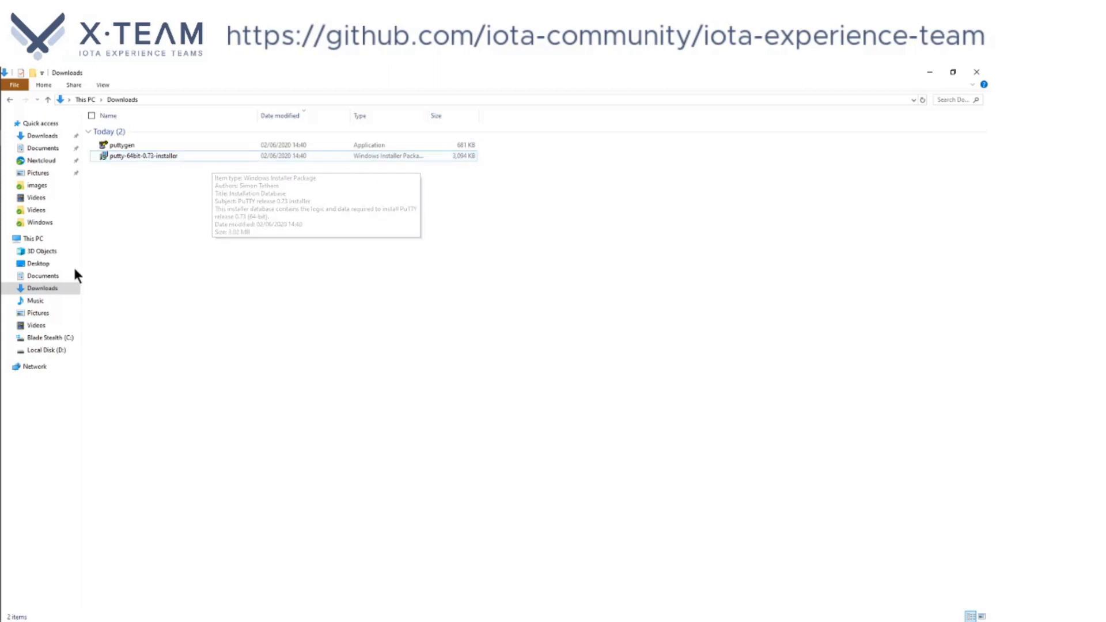
# Run the putty-64bit-0.73-installer package from Downloads, bringing up its security warning
pyautogui.click(141, 155)
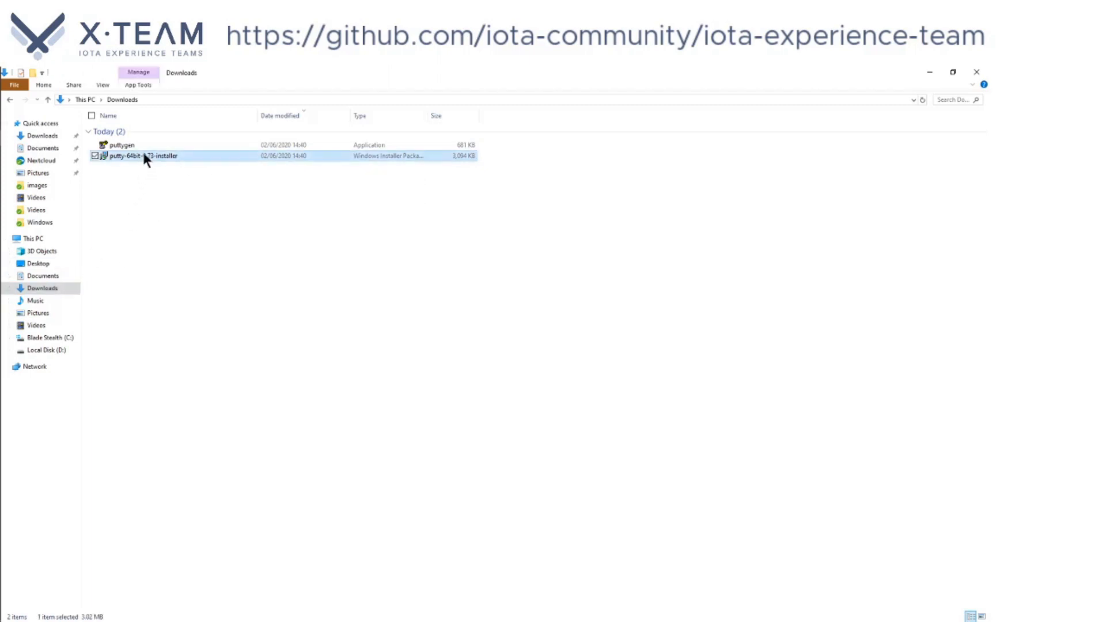
pyautogui.doubleClick(141, 155)
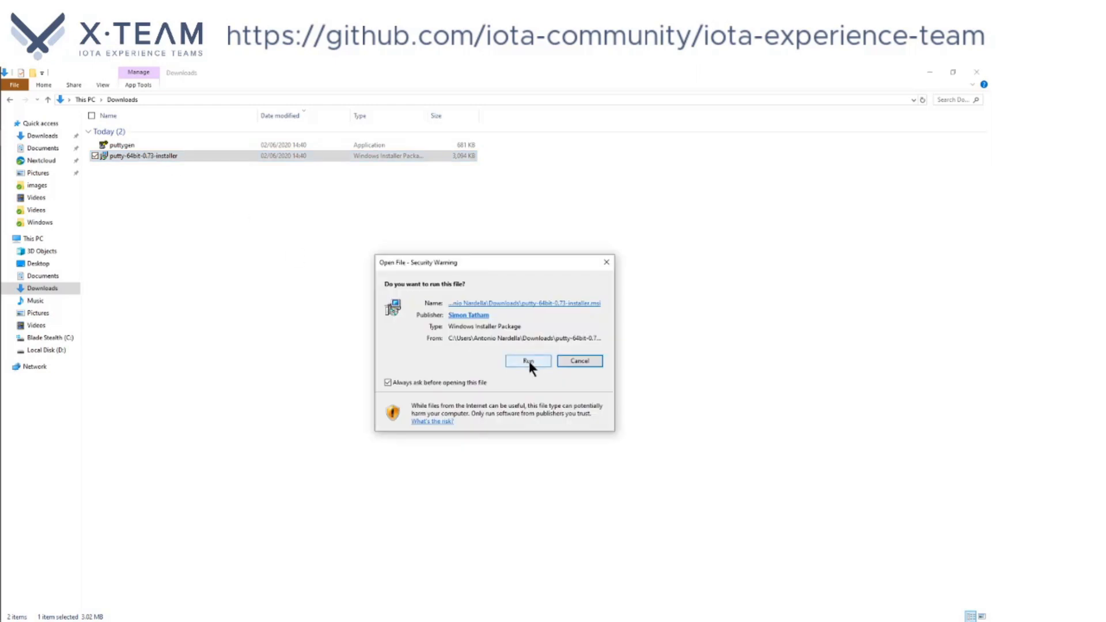
# Run the installer and install PuTTY 0.73 with the default folder and features, finishing the wizard
pyautogui.click(528, 361)
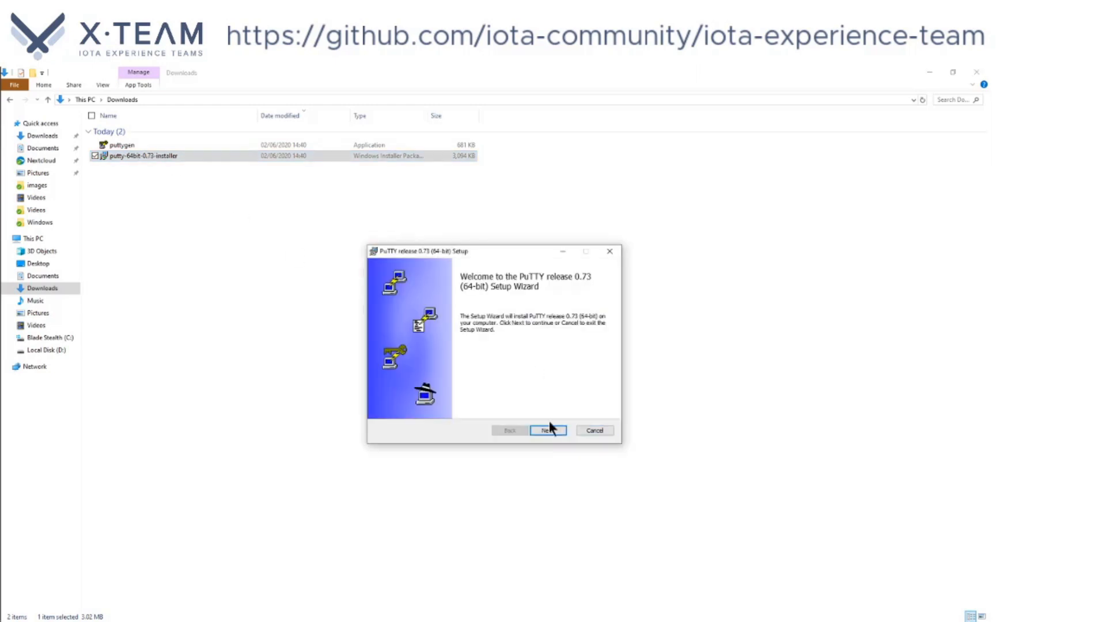
pyautogui.click(548, 430)
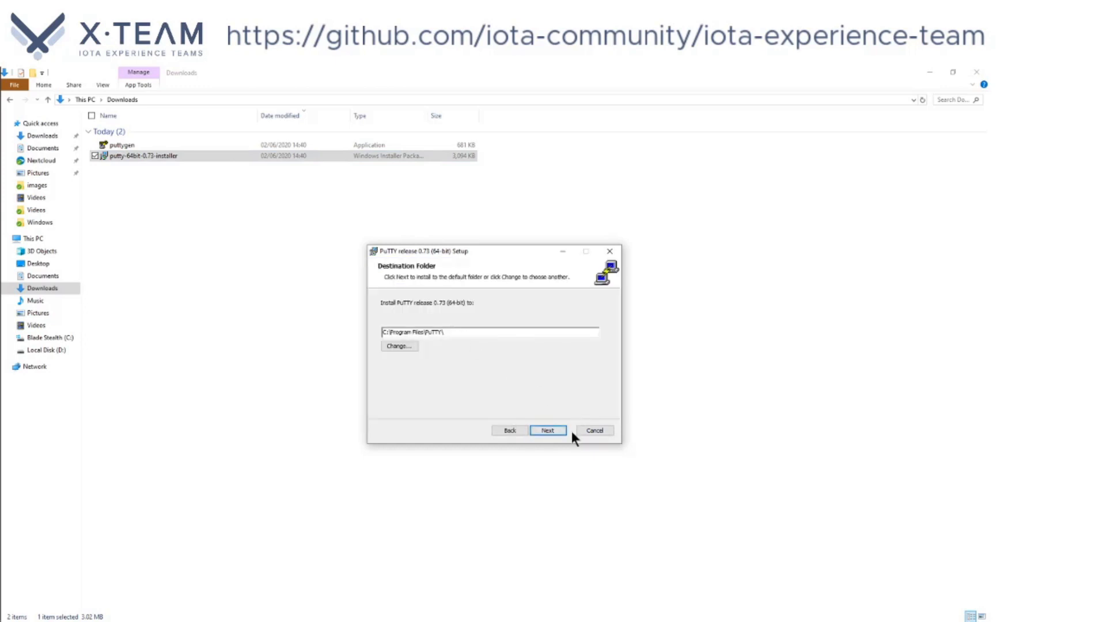
pyautogui.click(548, 430)
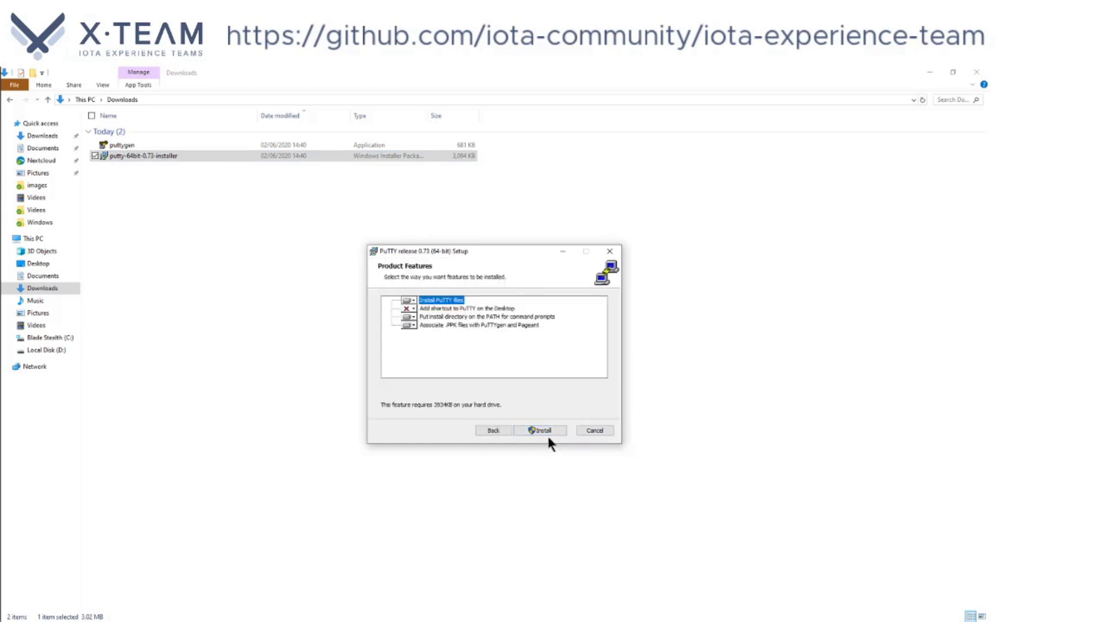
pyautogui.click(540, 430)
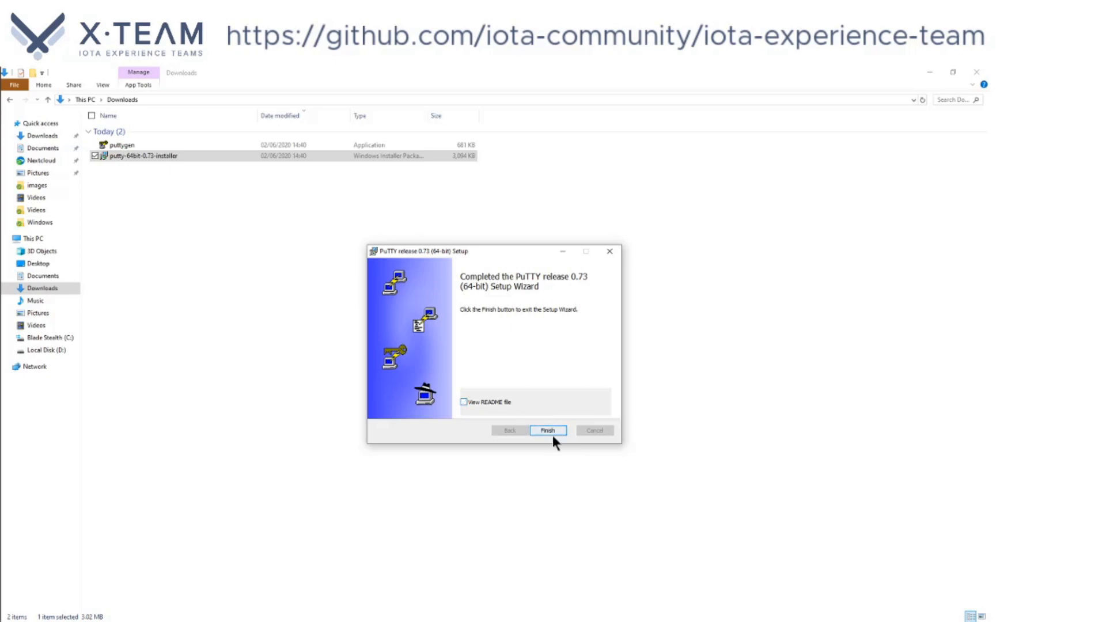
pyautogui.click(546, 430)
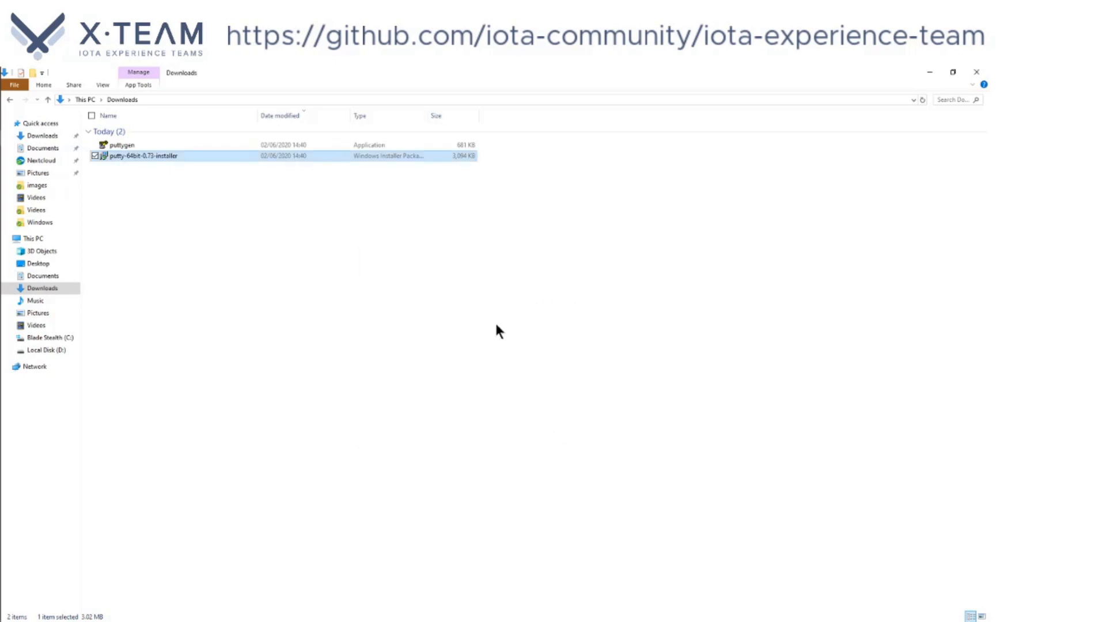
# Search 'putty' in the Start menu and launch it to show the PuTTY Configuration window
pyautogui.write('pu')
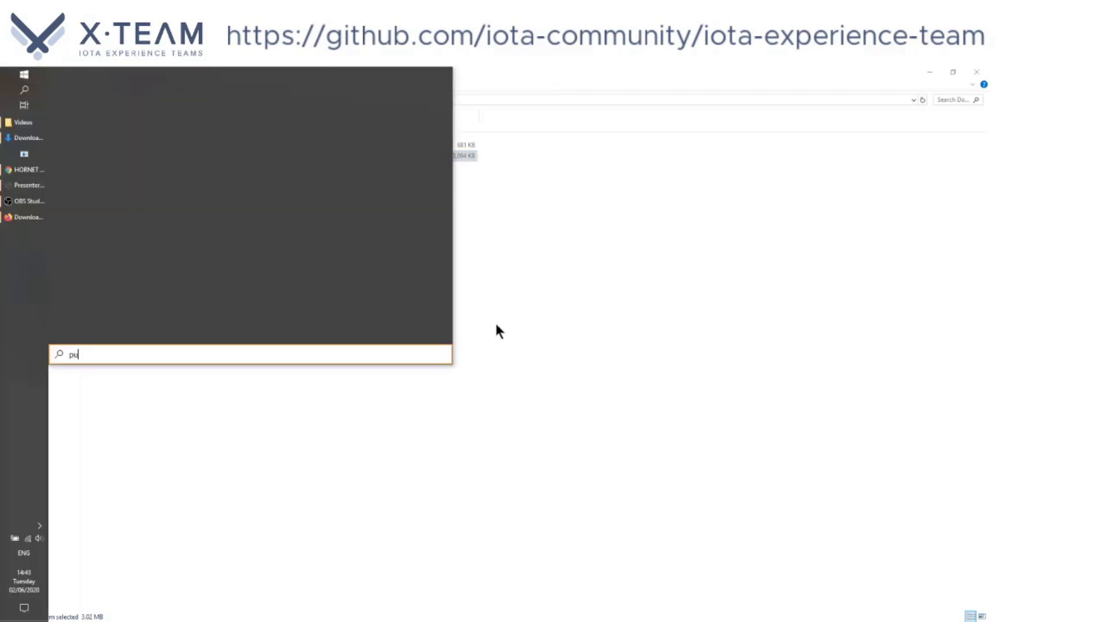
pyautogui.write('tty')
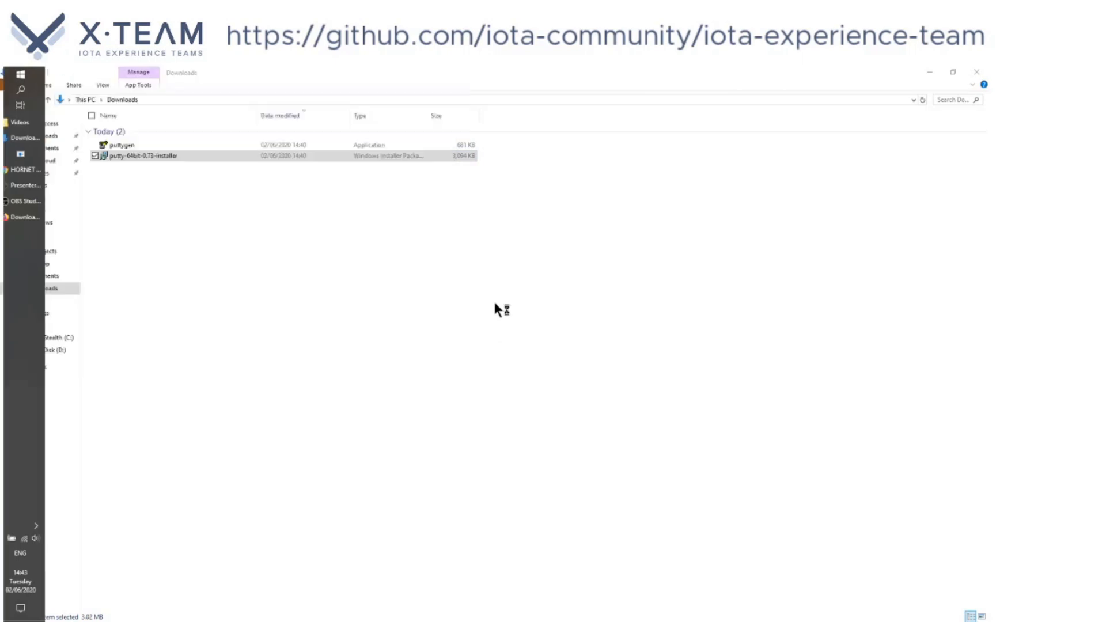
pyautogui.doubleClick(144, 155)
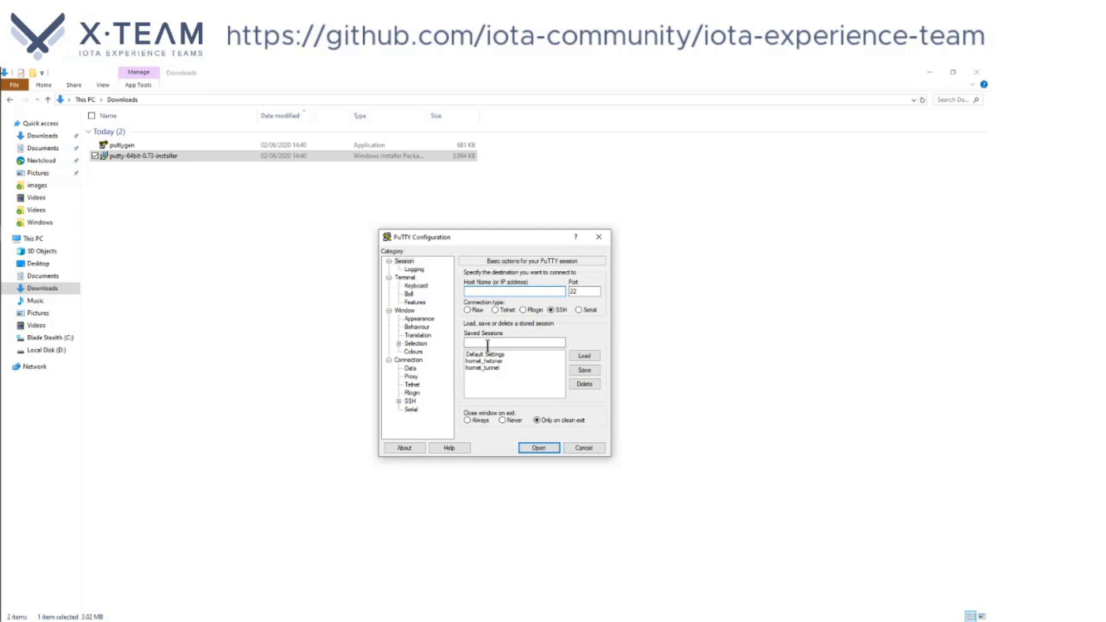
pyautogui.moveTo(492, 375)
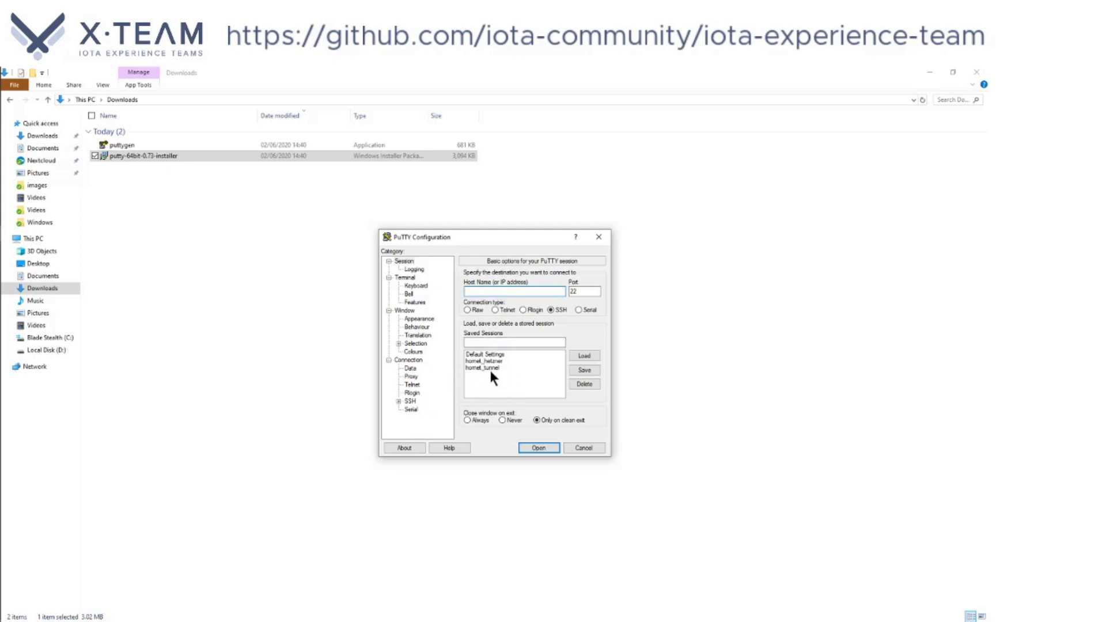
pyautogui.moveTo(514, 378)
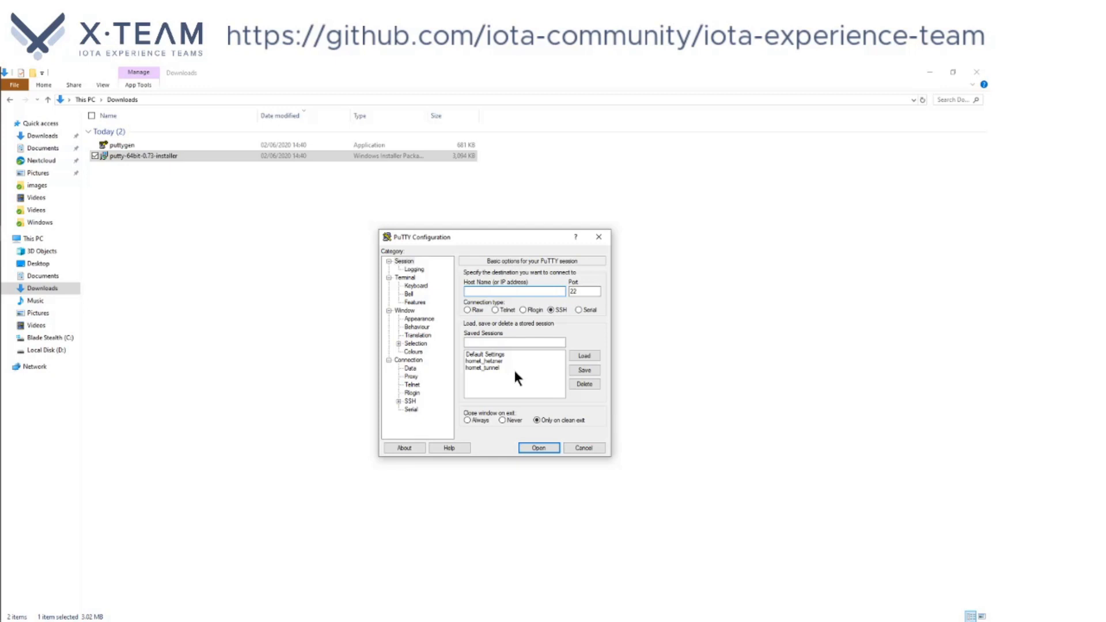
pyautogui.moveTo(532, 402)
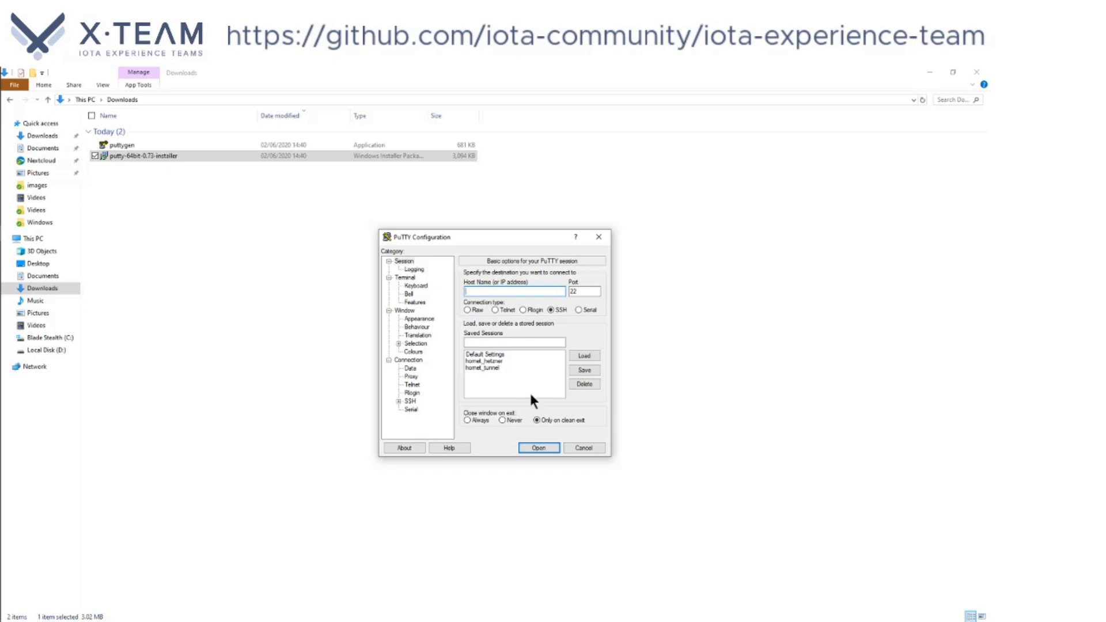
pyautogui.moveTo(583, 449)
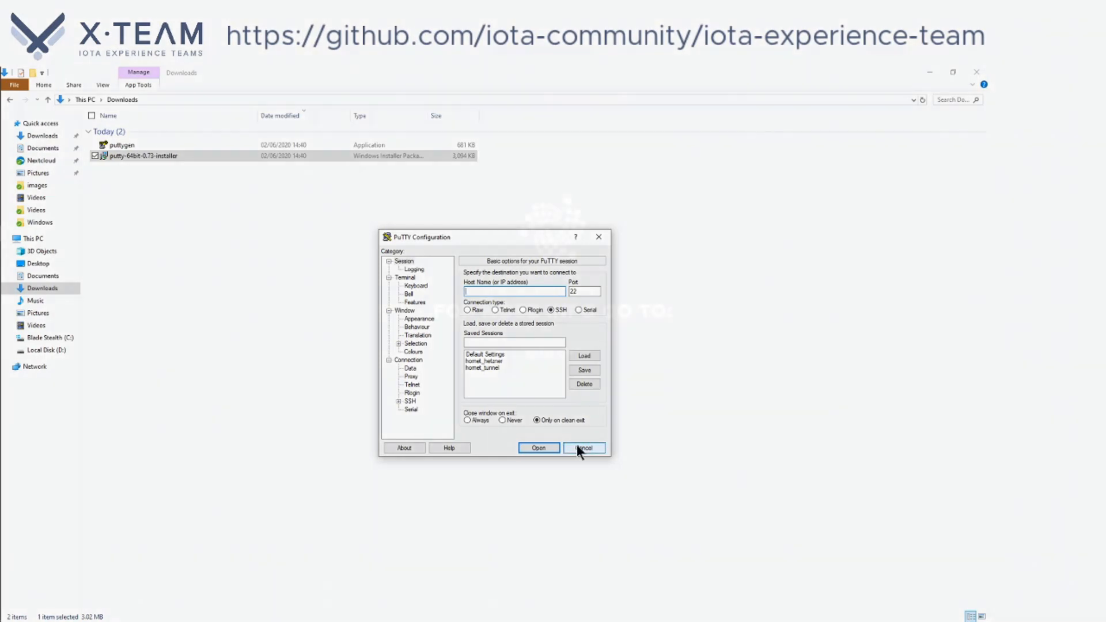